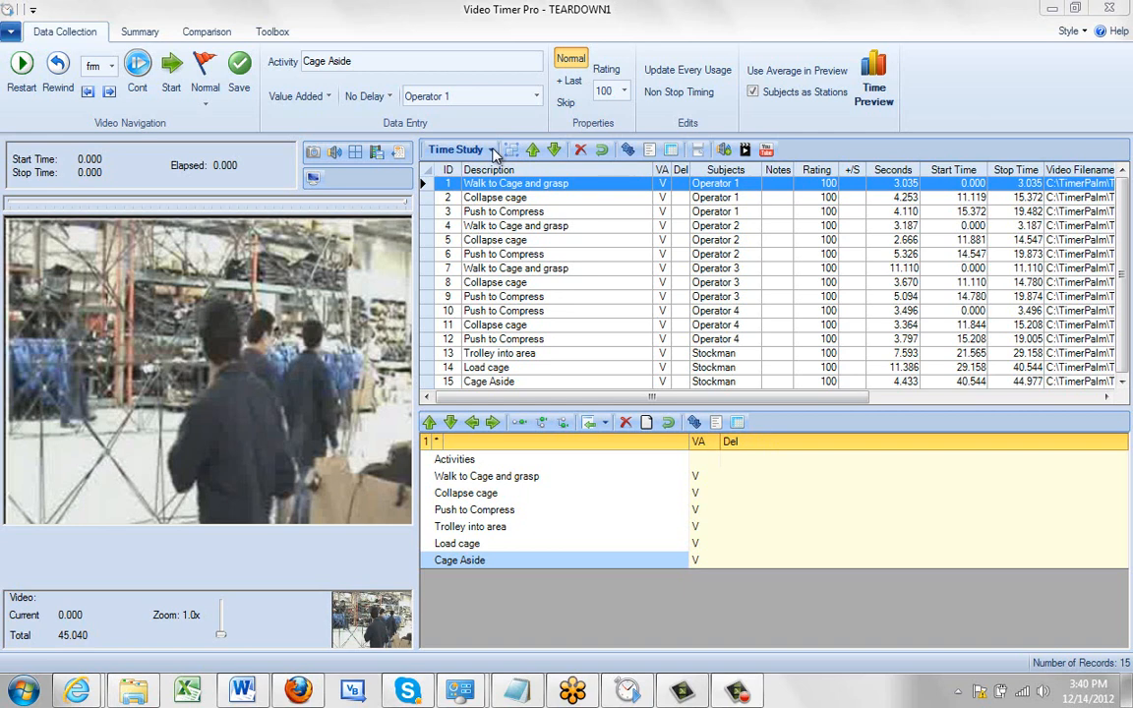
- Show the list of analysis modes available for the TEARDOWN1 study
left_click(488, 149)
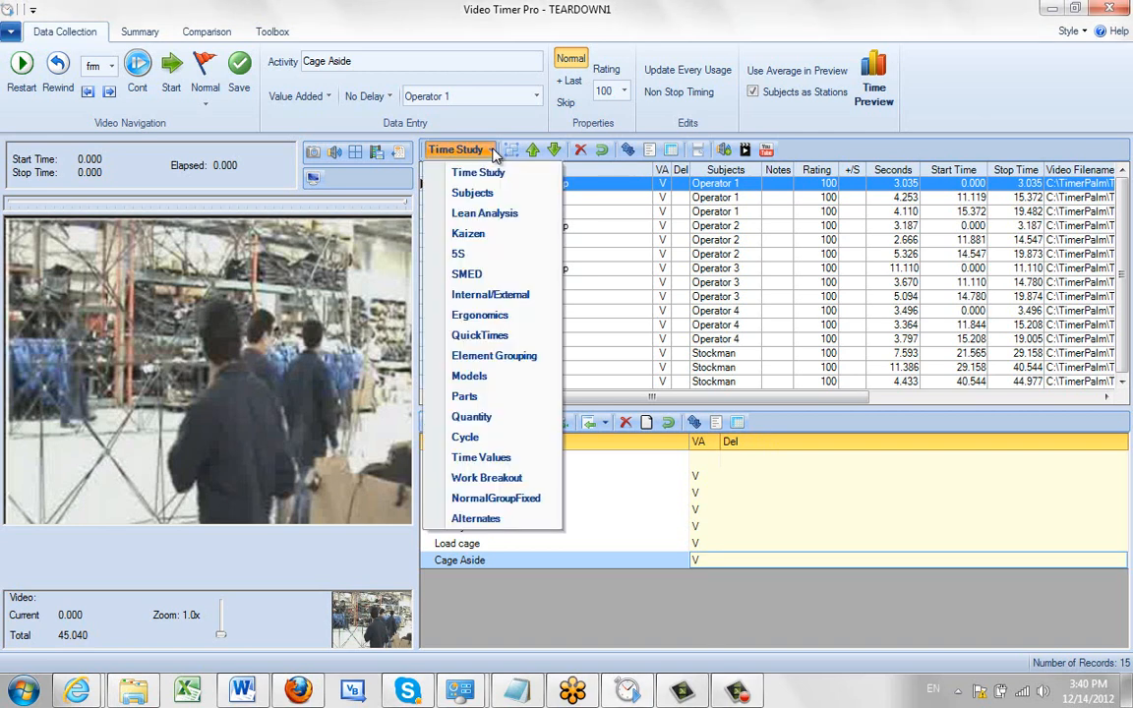
mouse_move(484, 212)
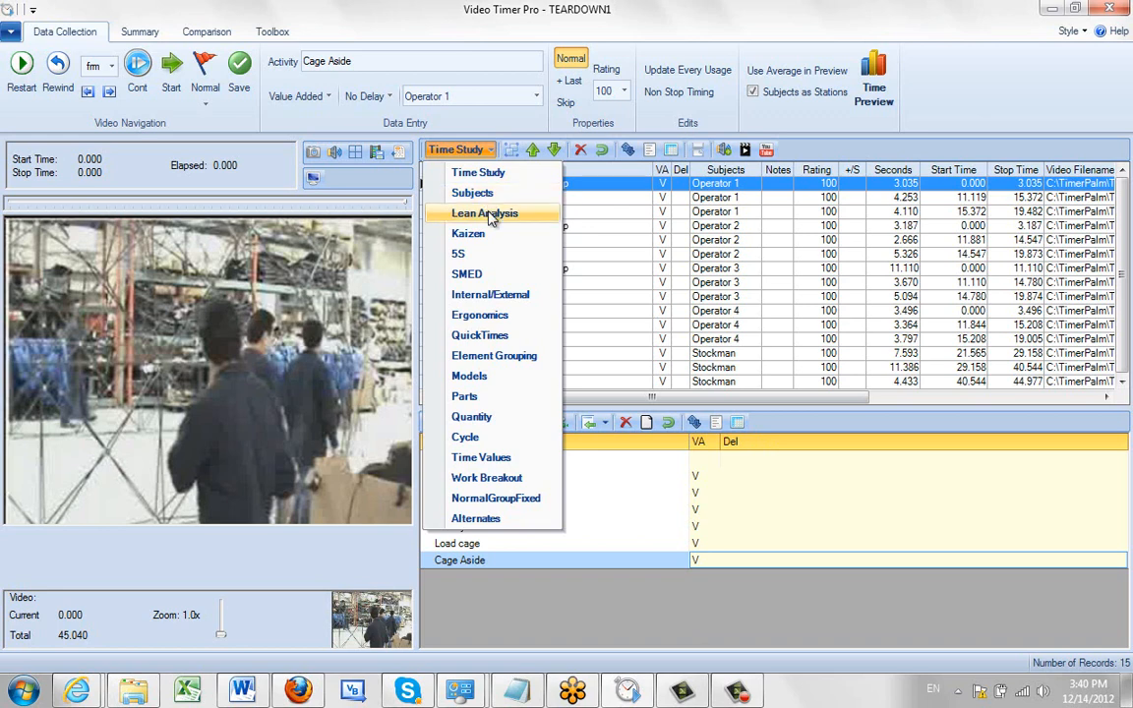
mouse_move(496, 288)
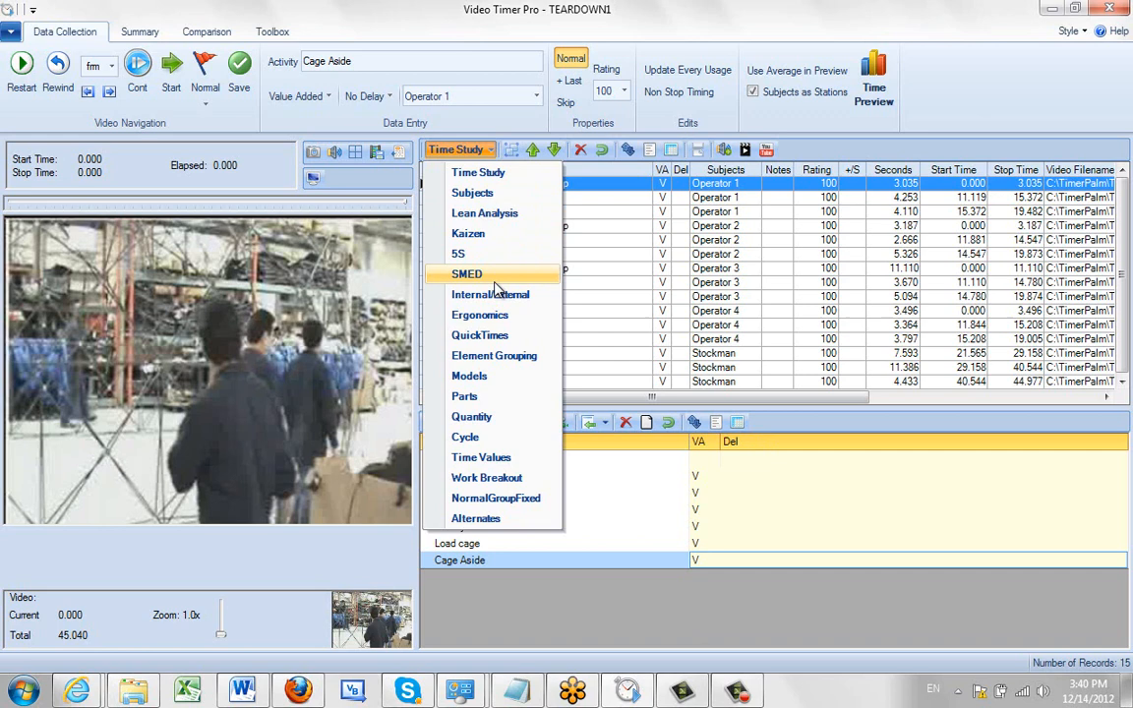
mouse_move(502, 284)
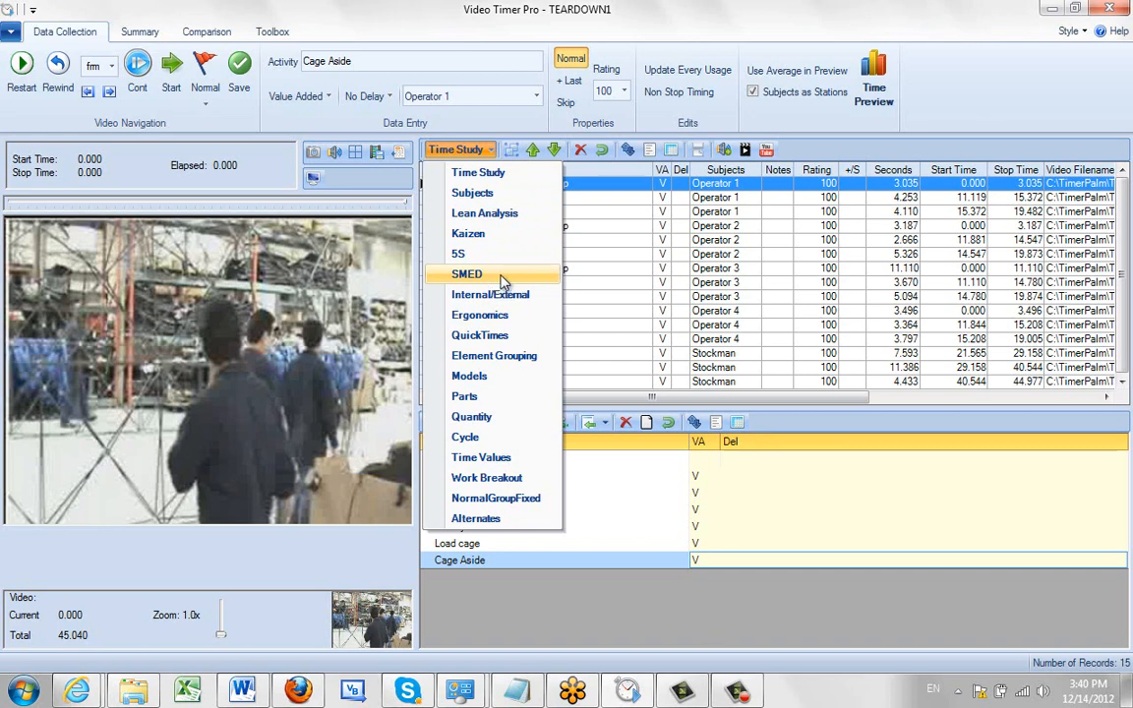
mouse_move(490, 295)
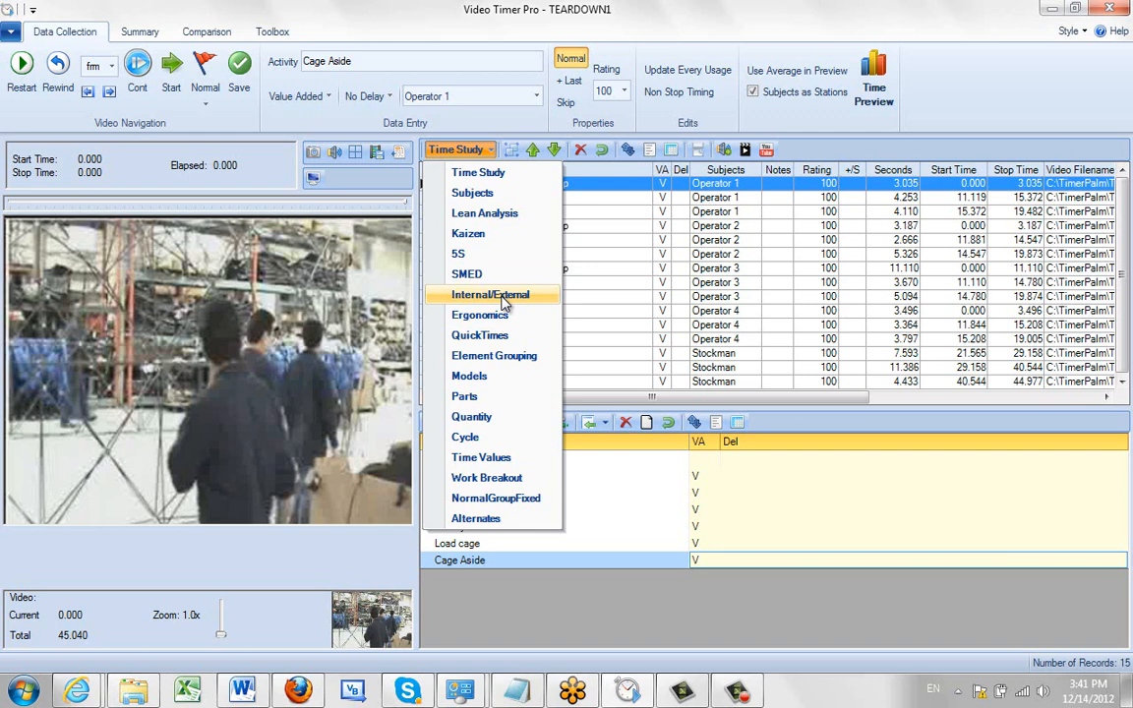
mouse_move(504, 315)
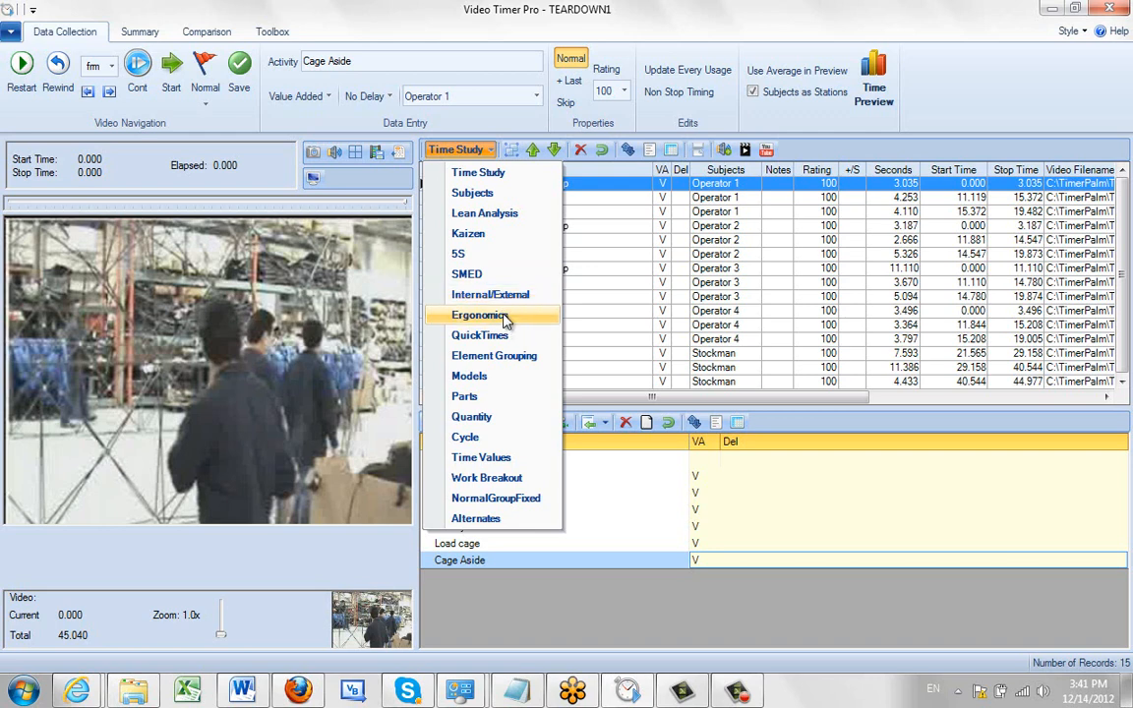
mouse_move(520, 364)
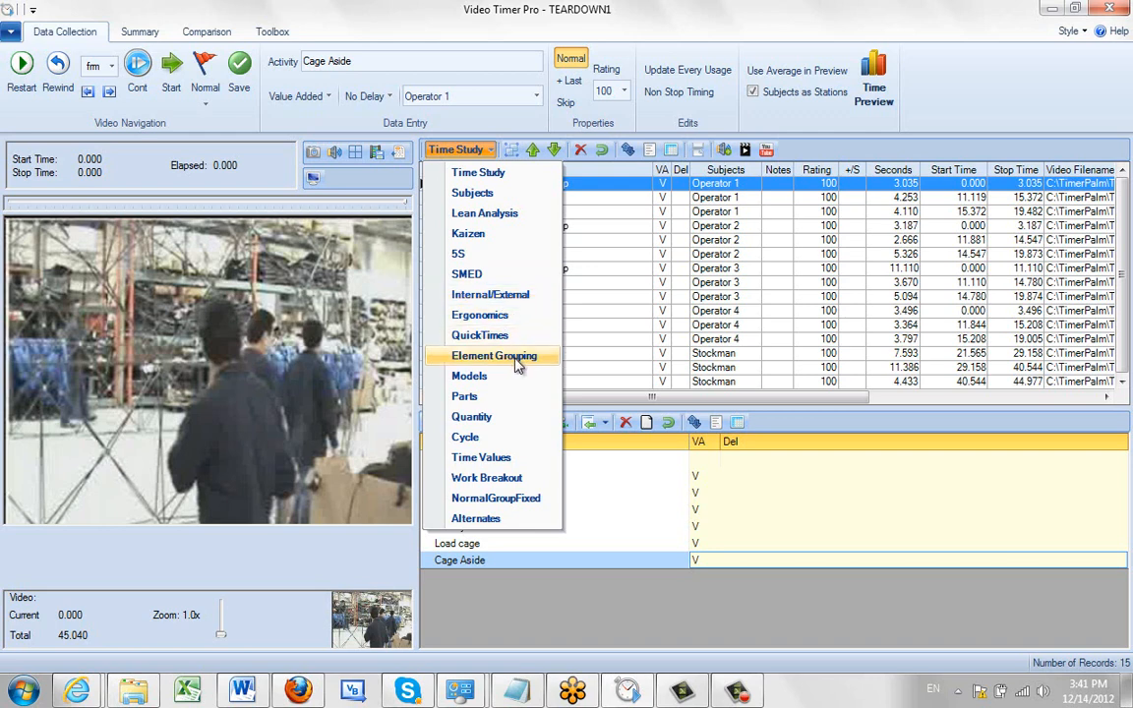
mouse_move(469, 375)
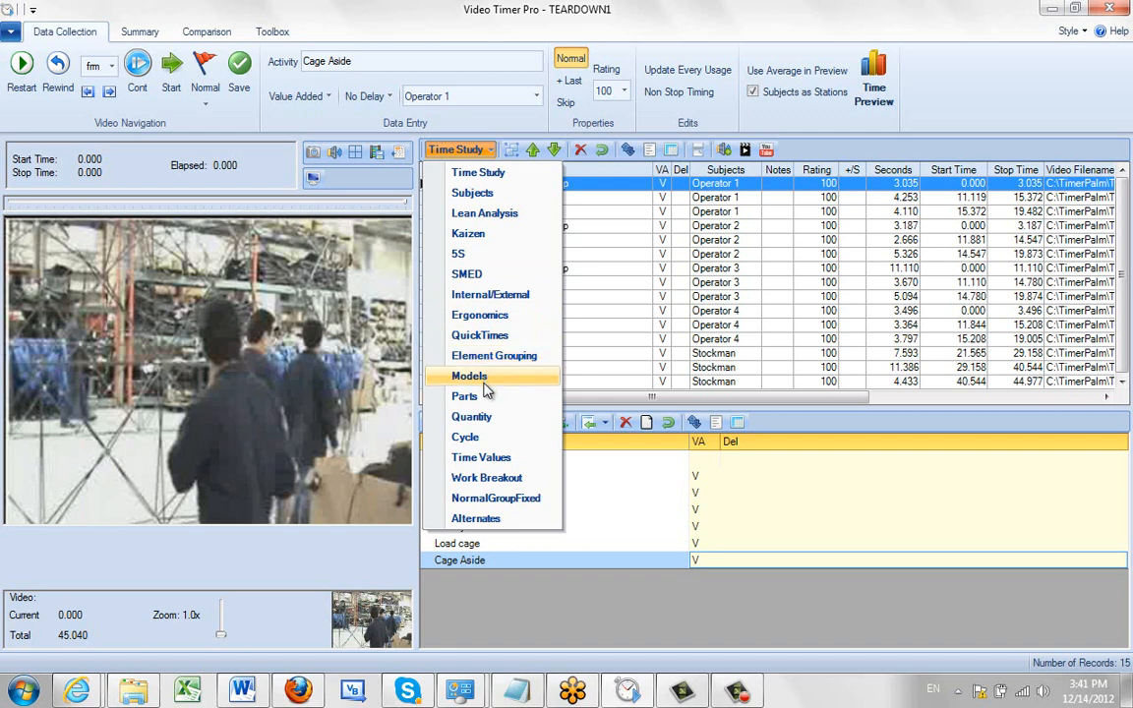
mouse_move(465, 437)
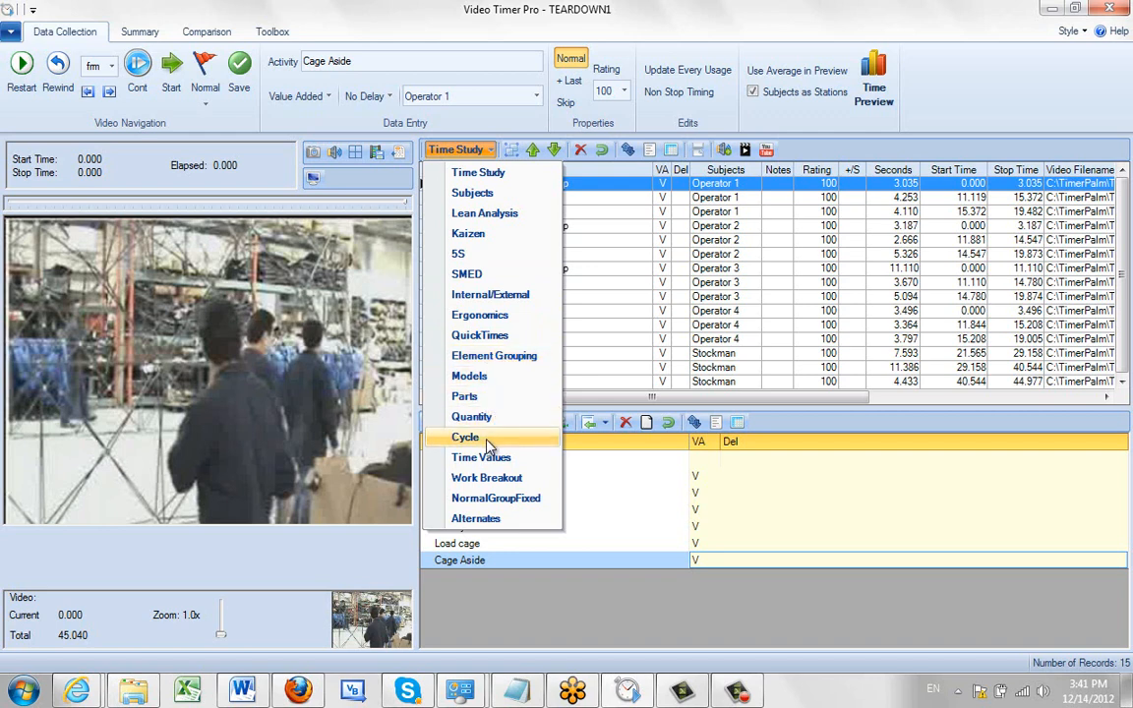
mouse_move(480, 456)
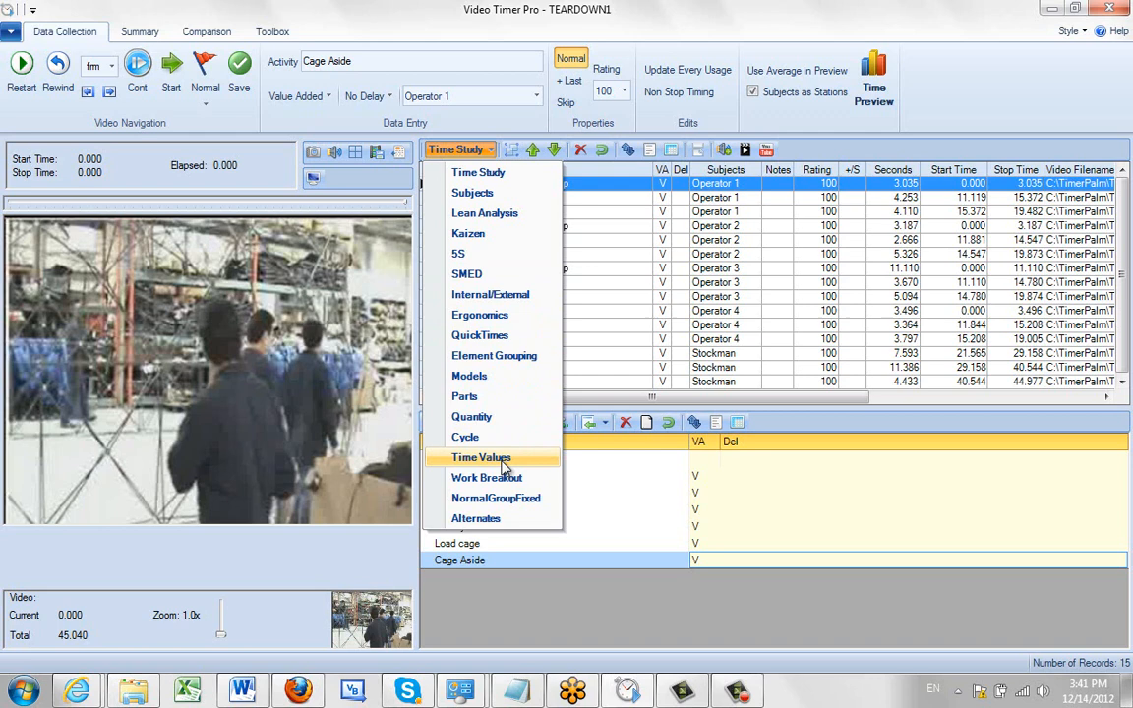
mouse_move(486, 478)
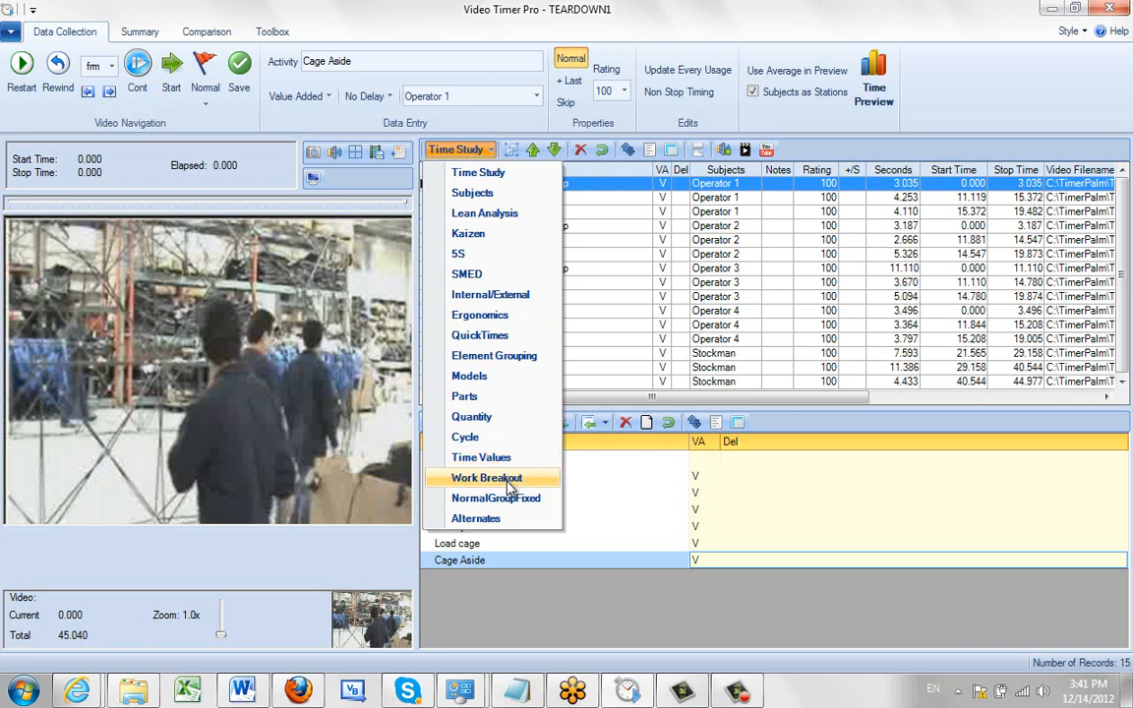
mouse_move(510, 492)
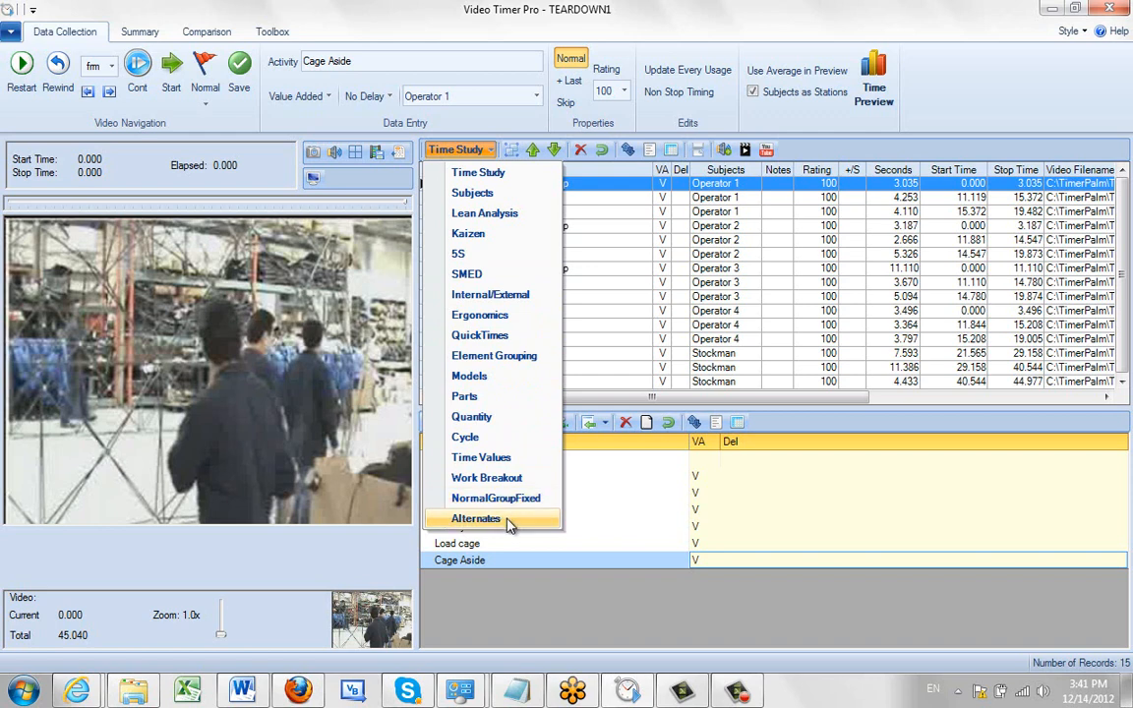
mouse_move(521, 519)
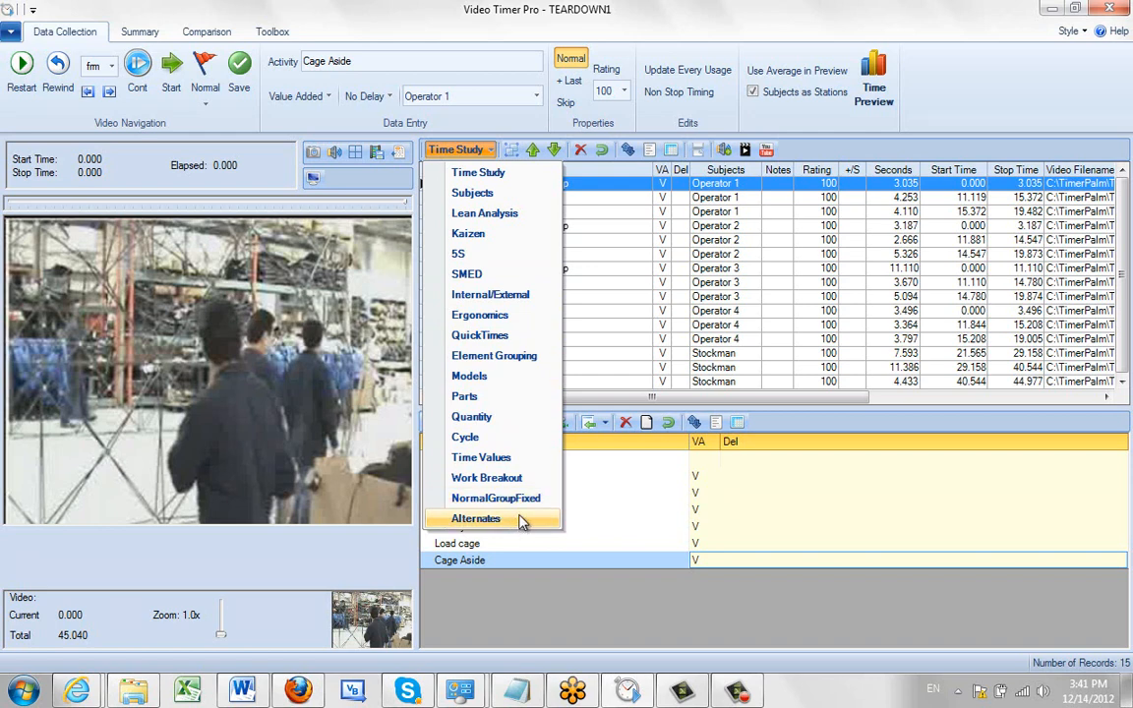
mouse_move(504, 456)
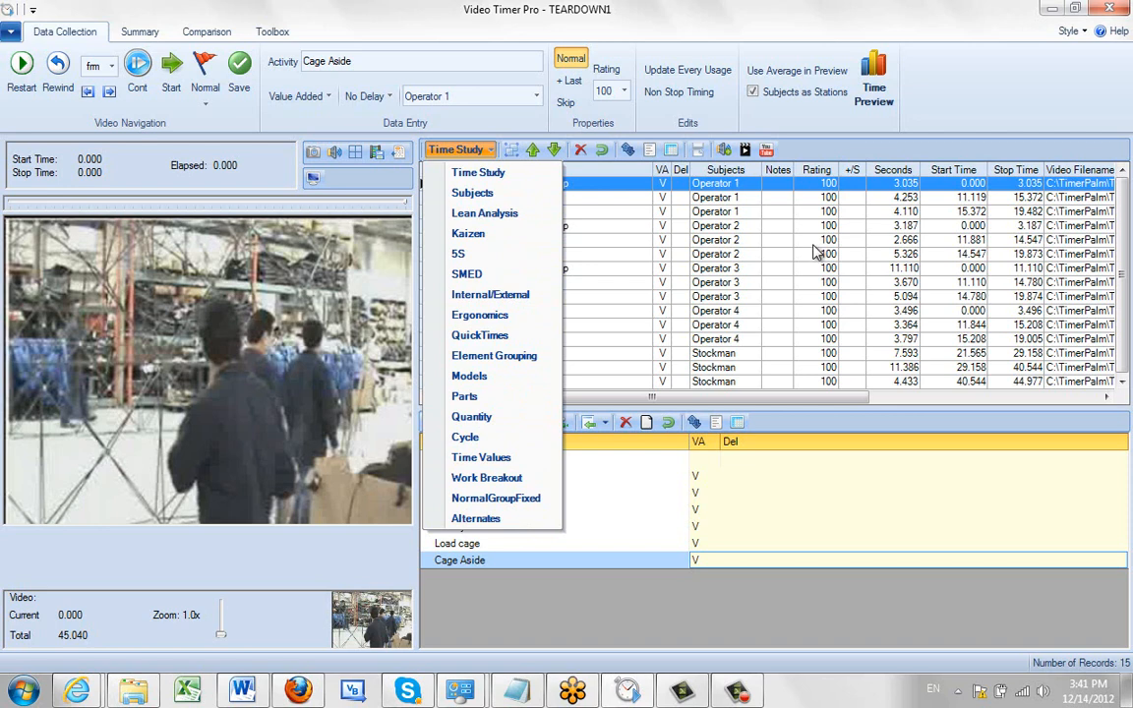
mouse_move(784, 224)
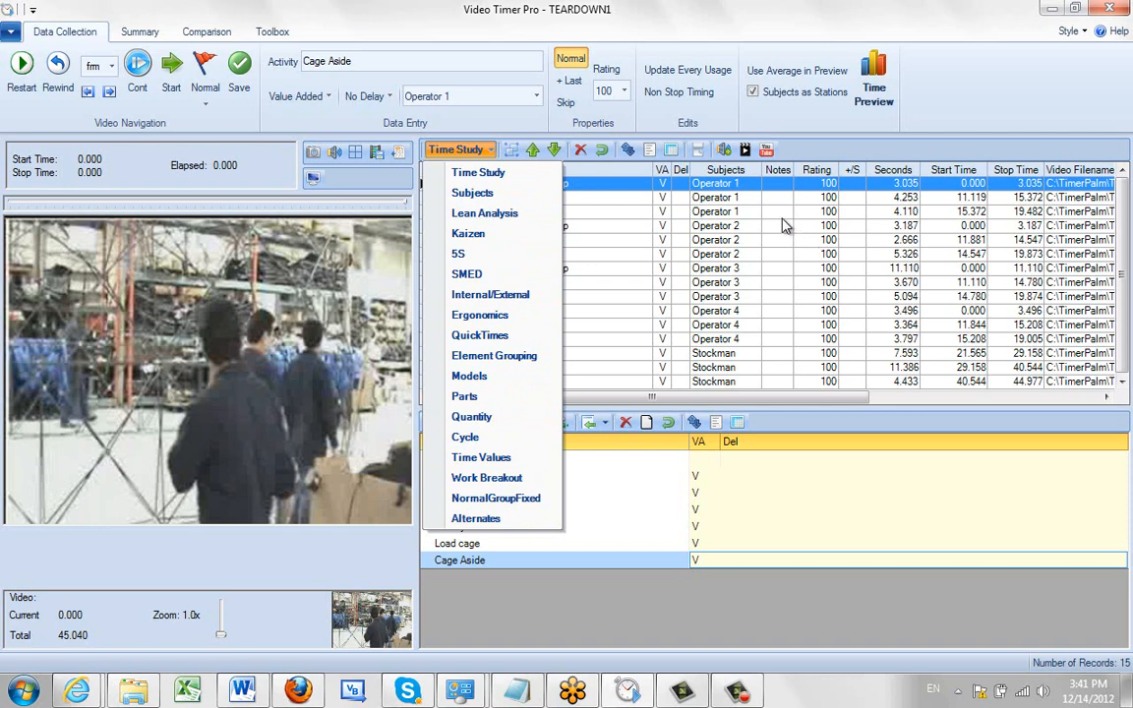
- Switch the study to Subjects mode, then to Lean Analysis with its five categories
left_click(478, 173)
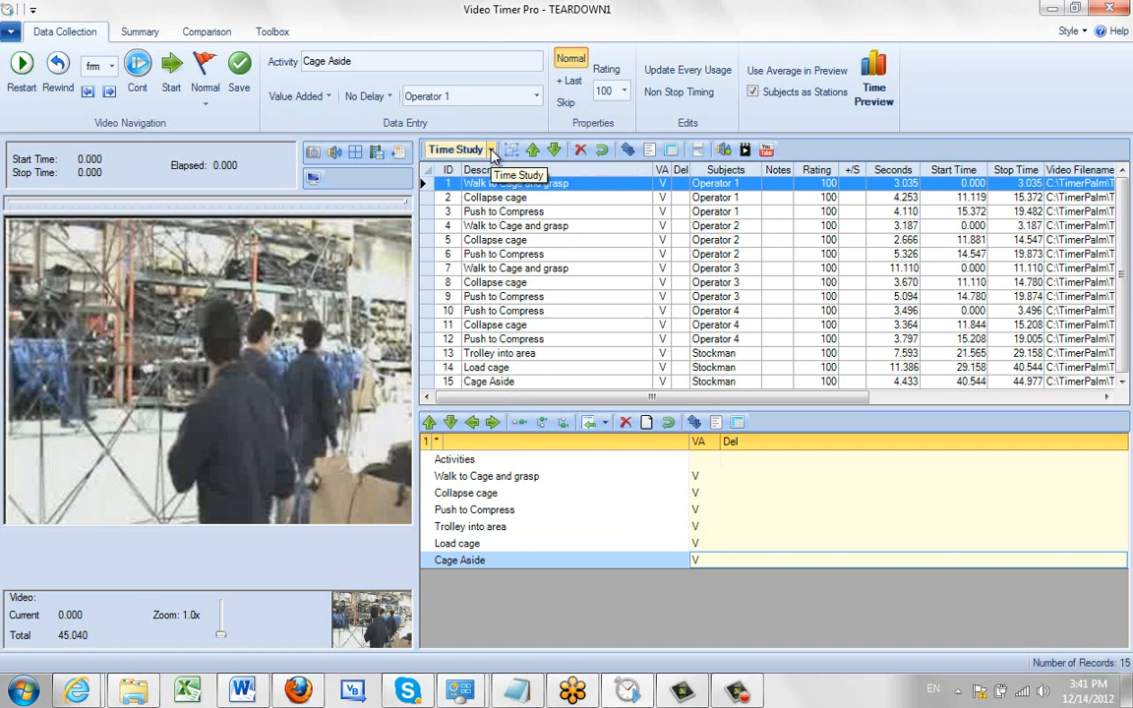
left_click(490, 150)
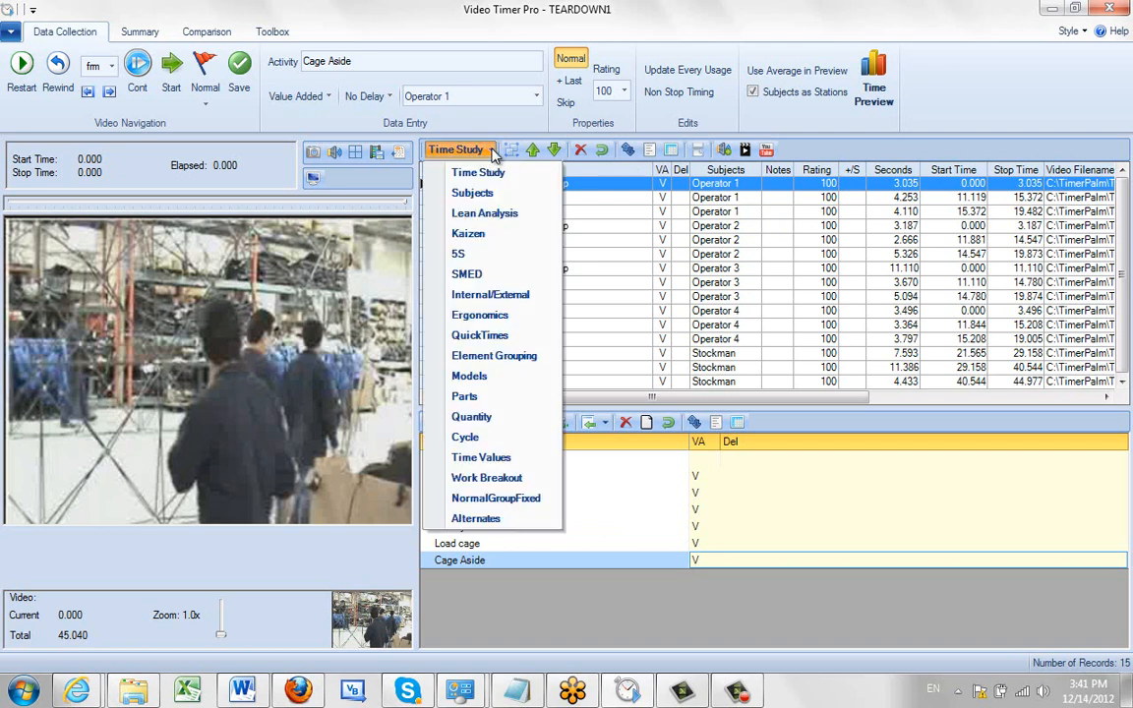
left_click(472, 193)
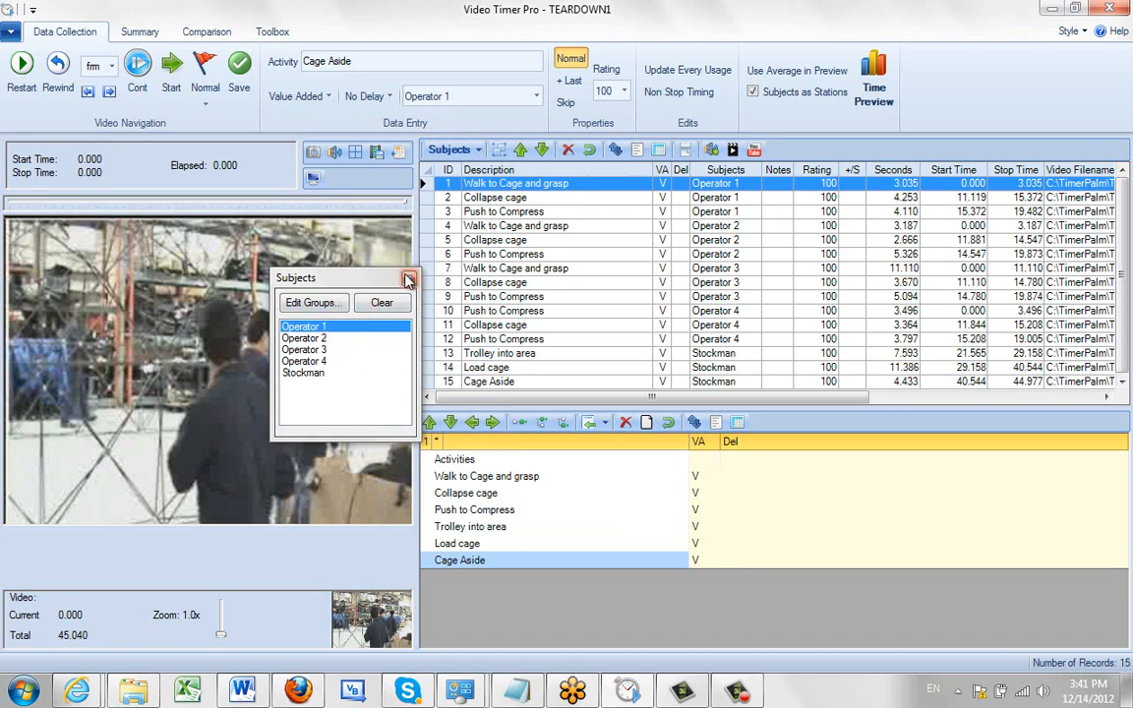
left_click(448, 149)
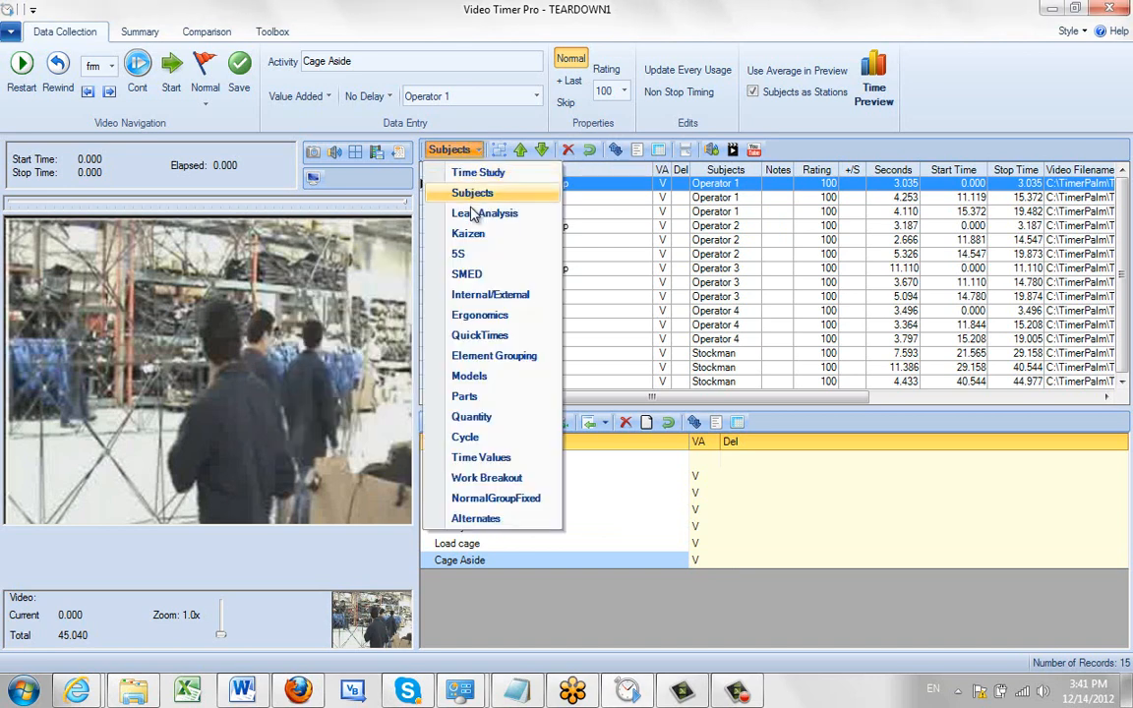
left_click(484, 213)
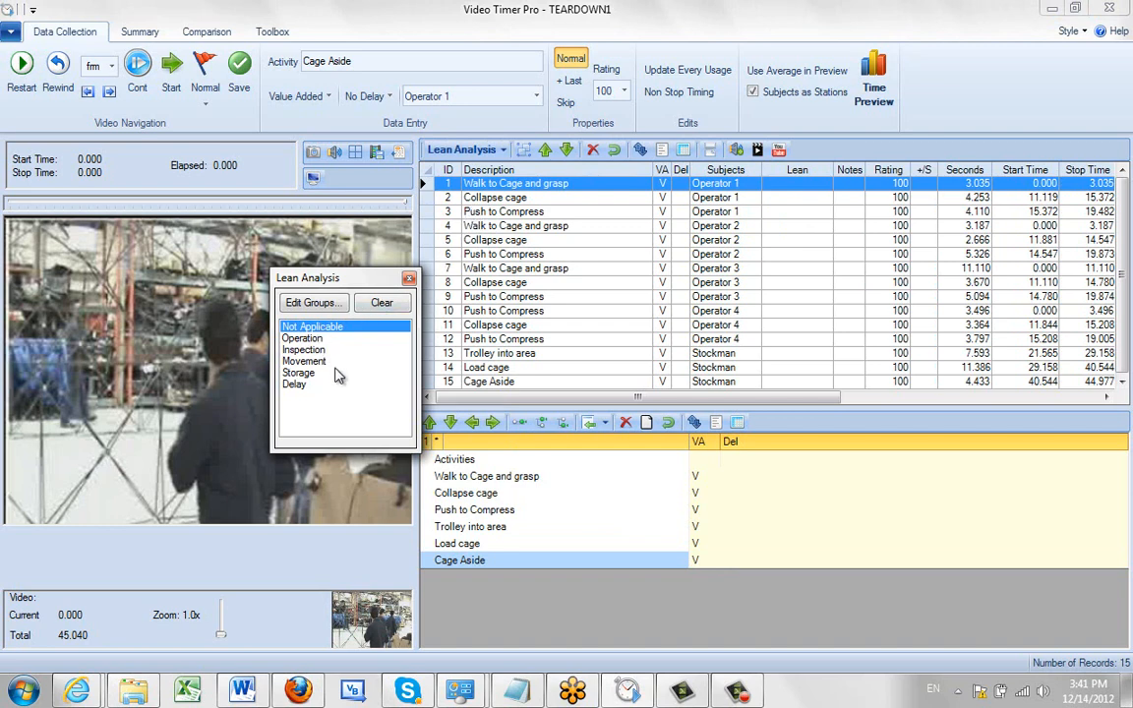
mouse_move(334, 374)
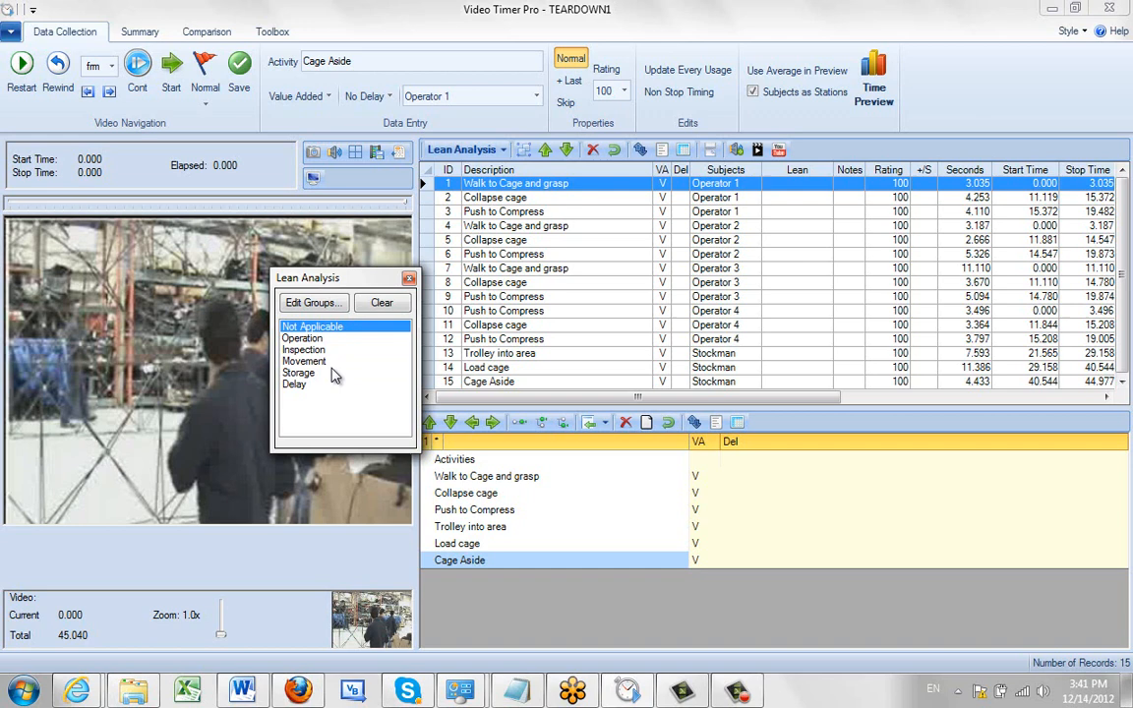
- In the Edit Lean Analysis dialog, colour Operation yellow and Inspection green
left_click(312, 303)
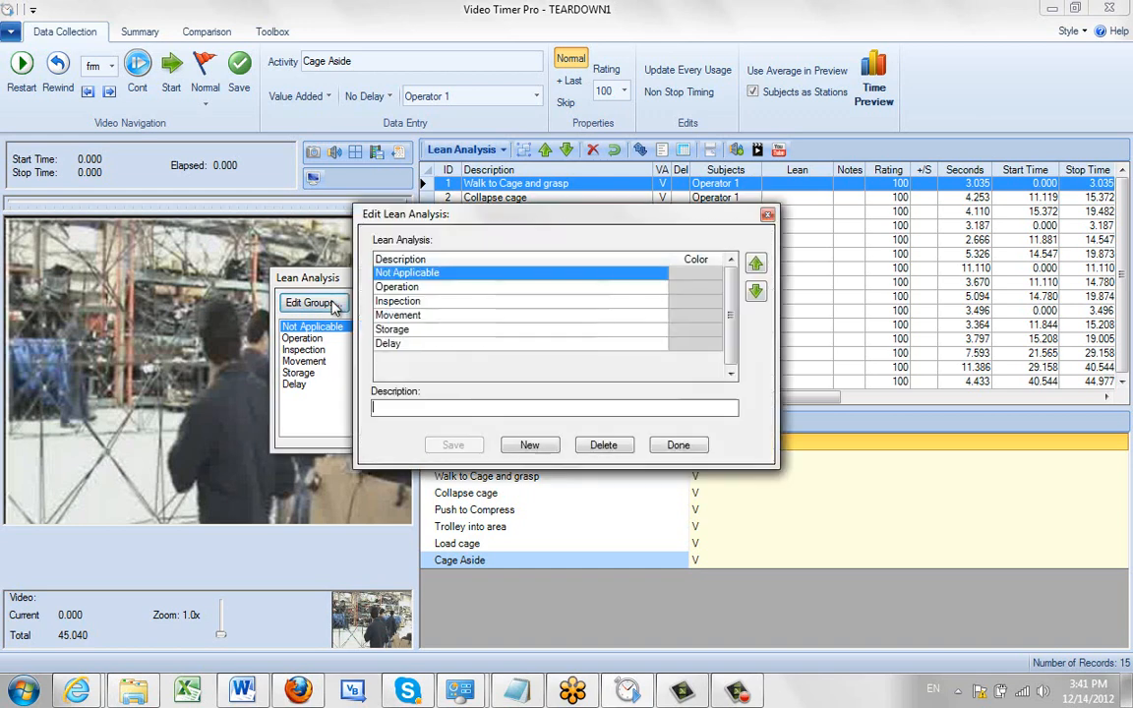
mouse_move(508, 283)
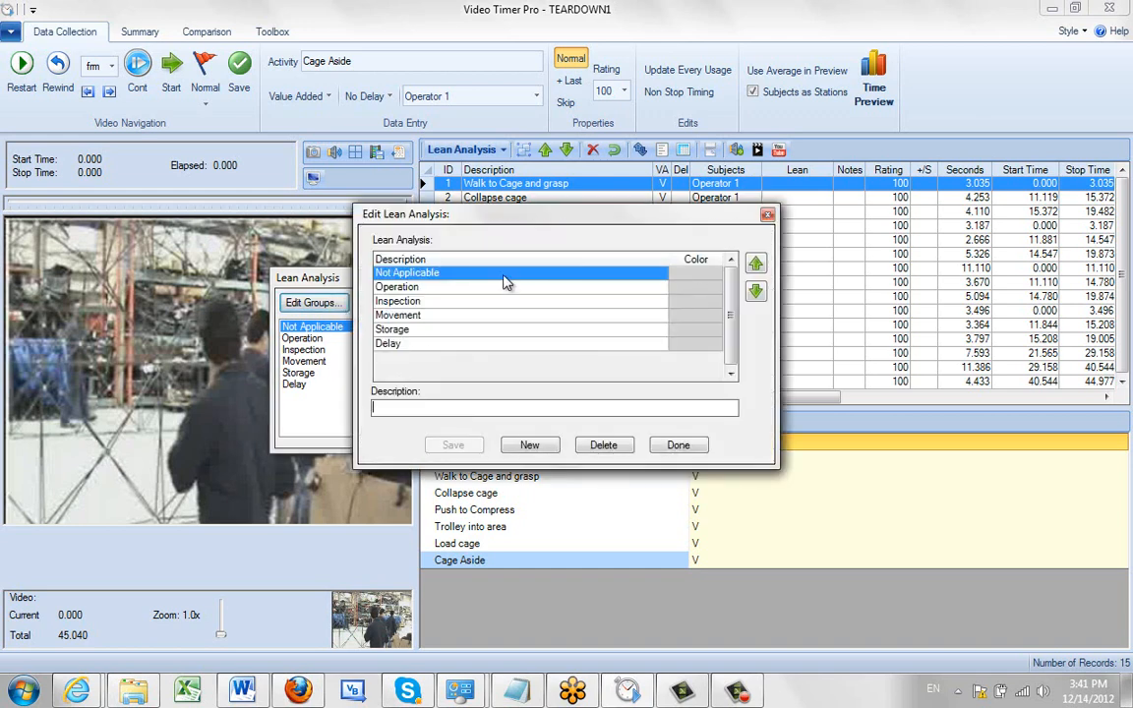
left_click(397, 287)
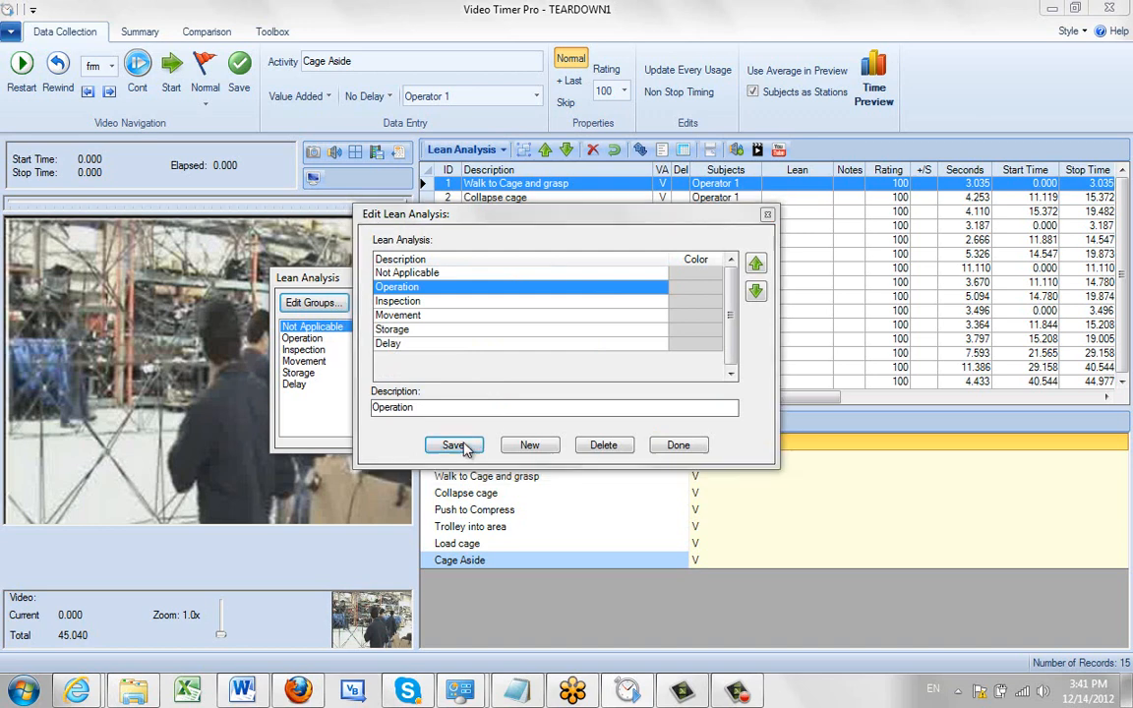
left_click(697, 287)
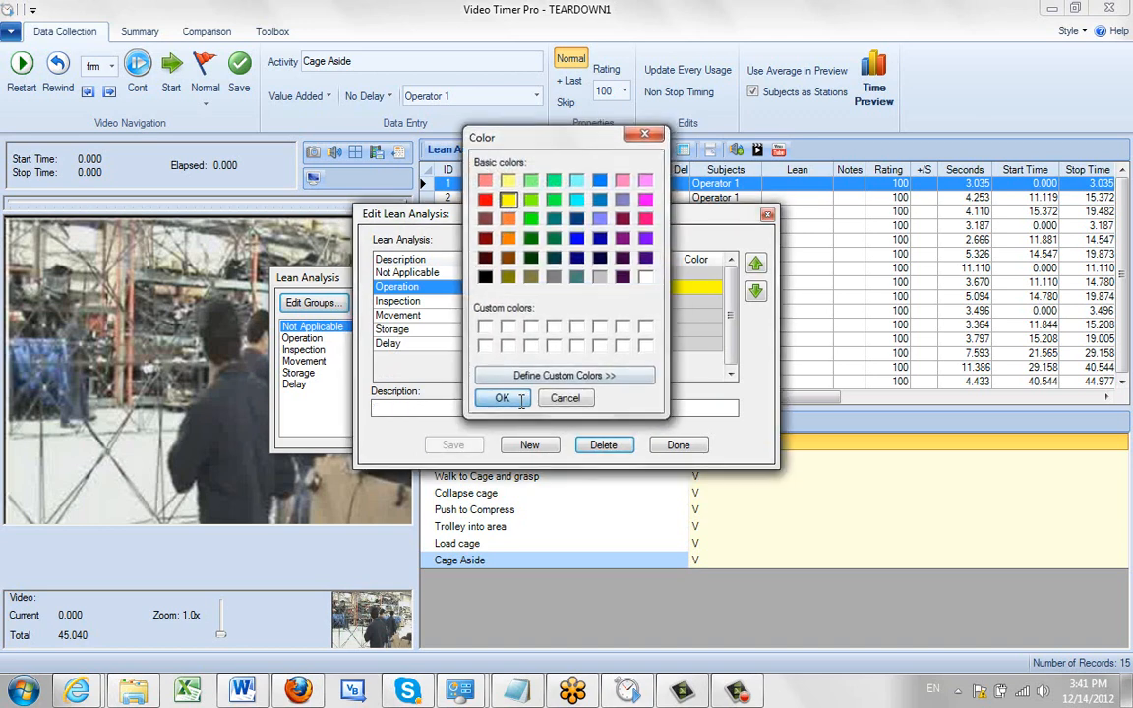
left_click(501, 397)
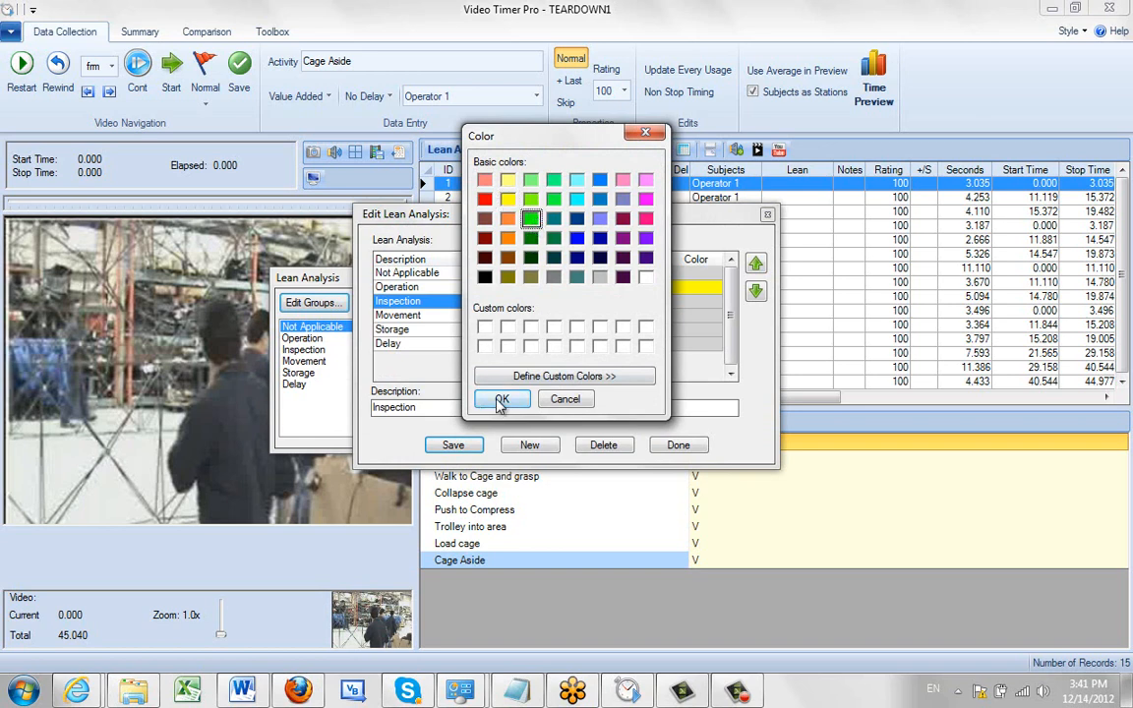
left_click(501, 397)
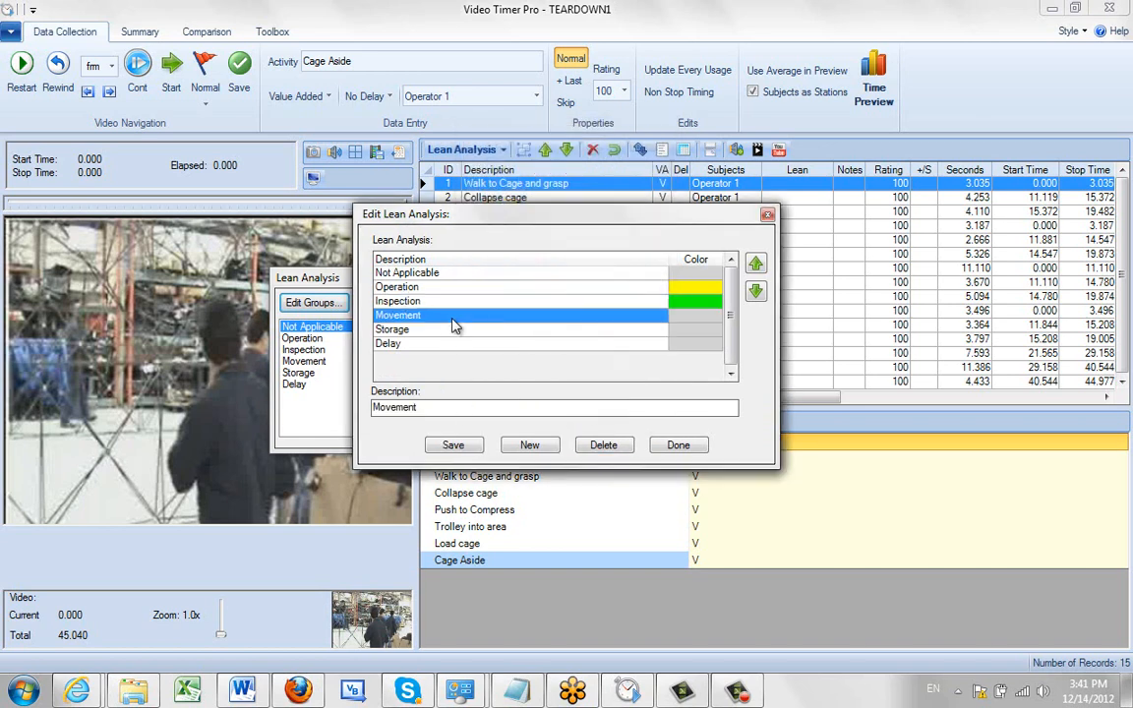
- Colour Movement pink, Storage cyan and Delay teal, then finish editing the categories
left_click(695, 315)
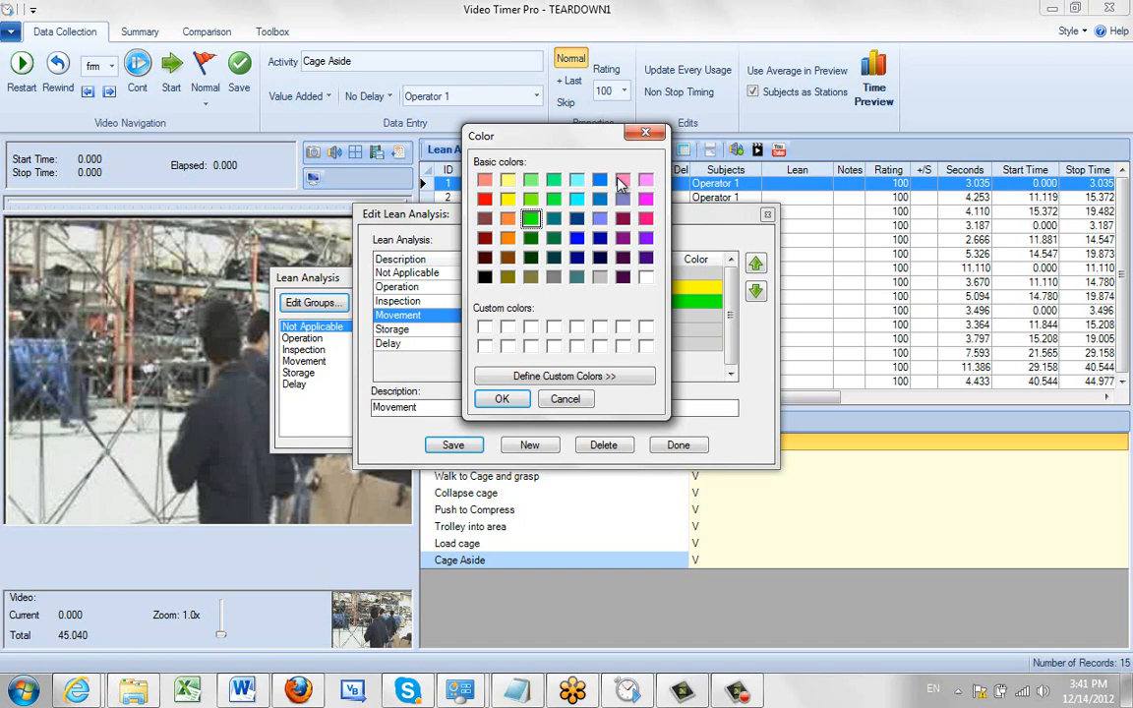
left_click(501, 398)
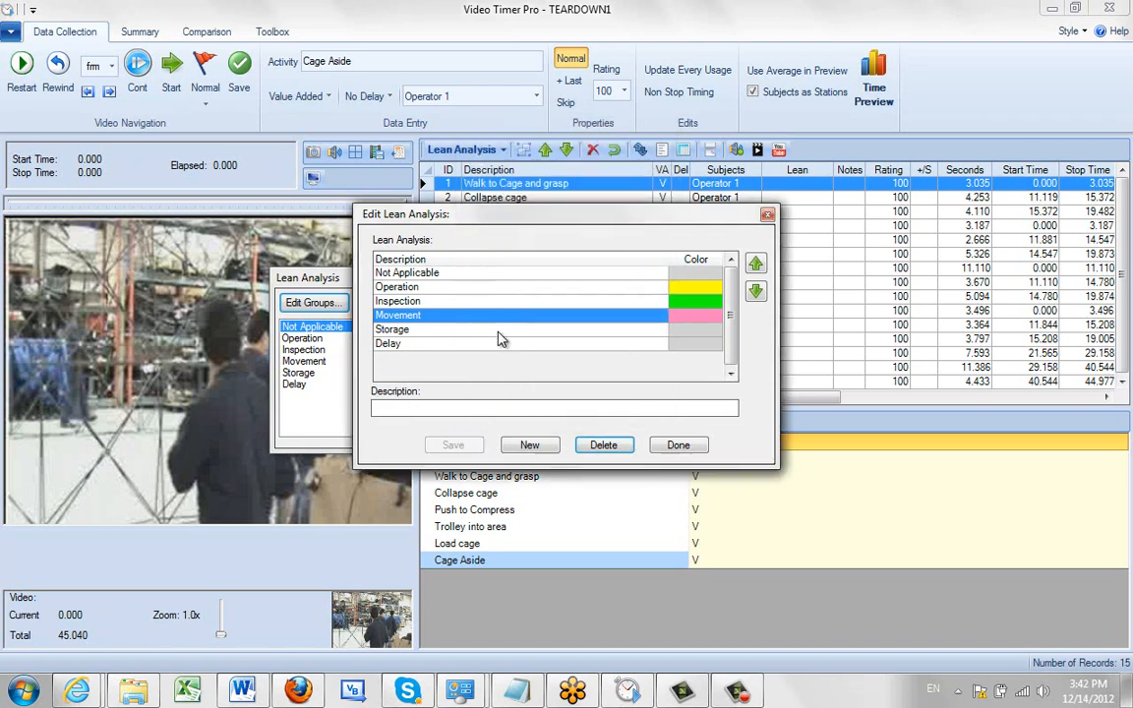
left_click(697, 329)
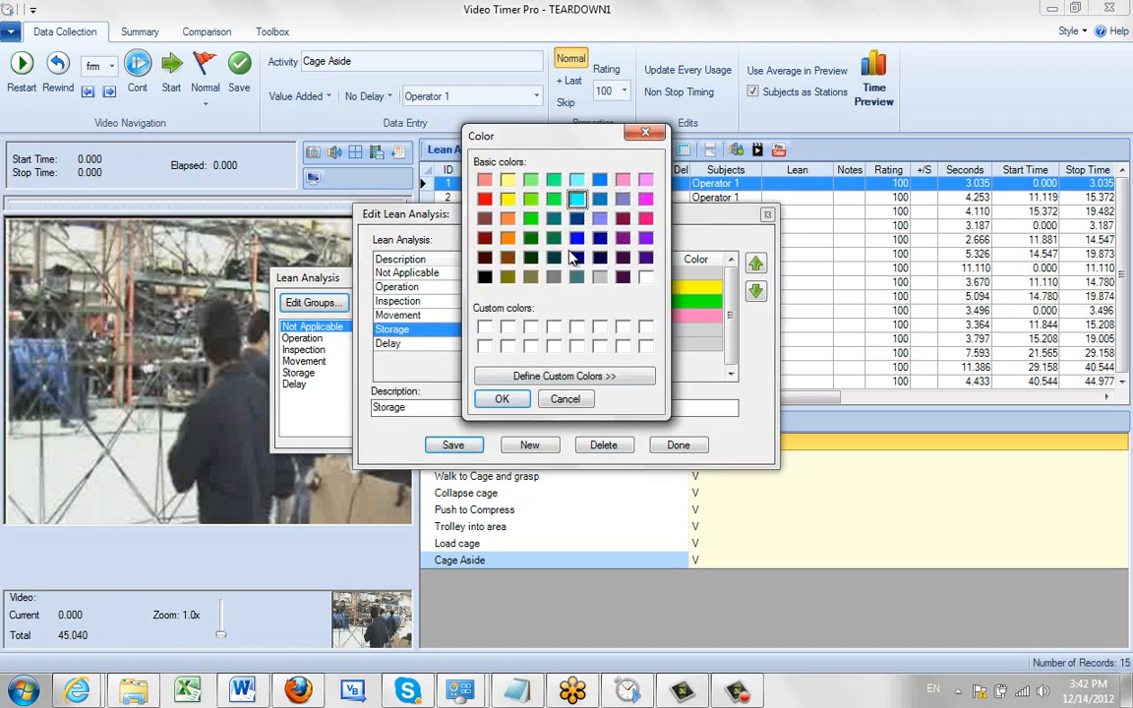
left_click(501, 397)
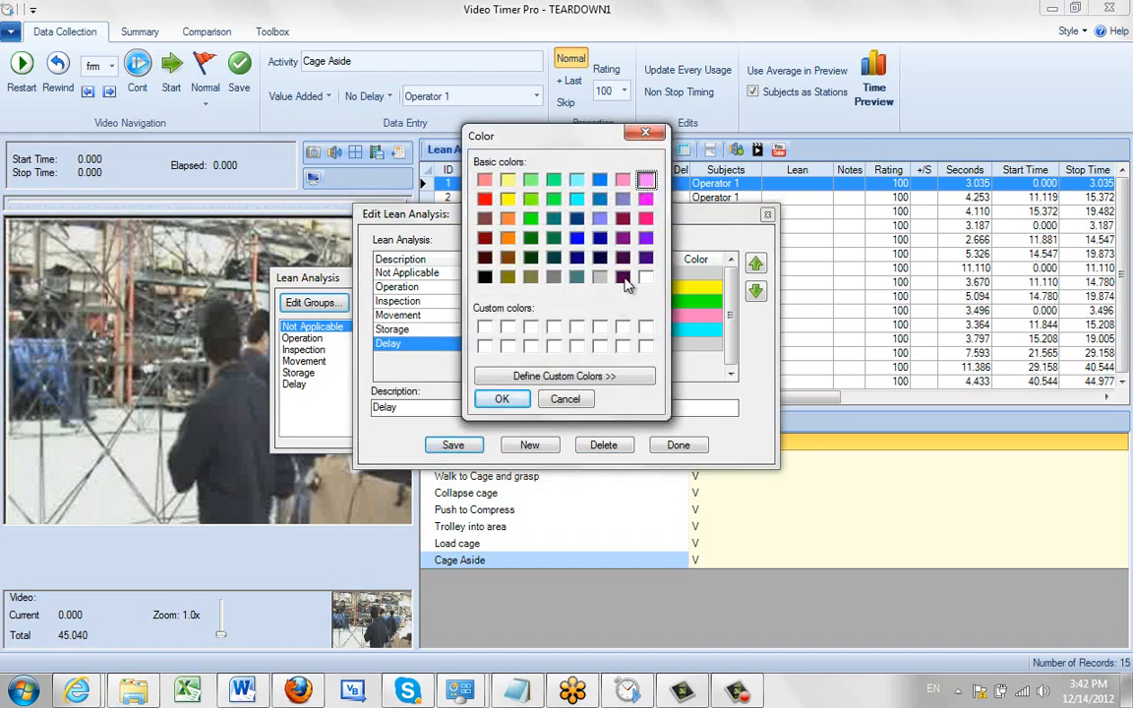
mouse_move(581, 260)
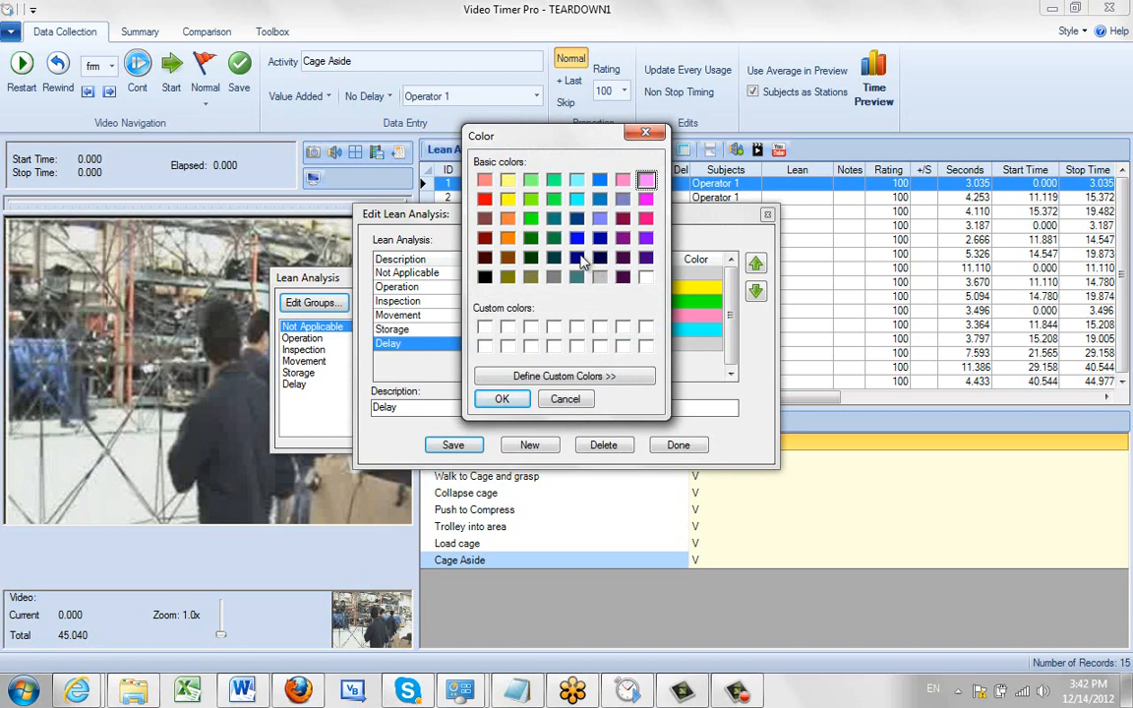
left_click(502, 397)
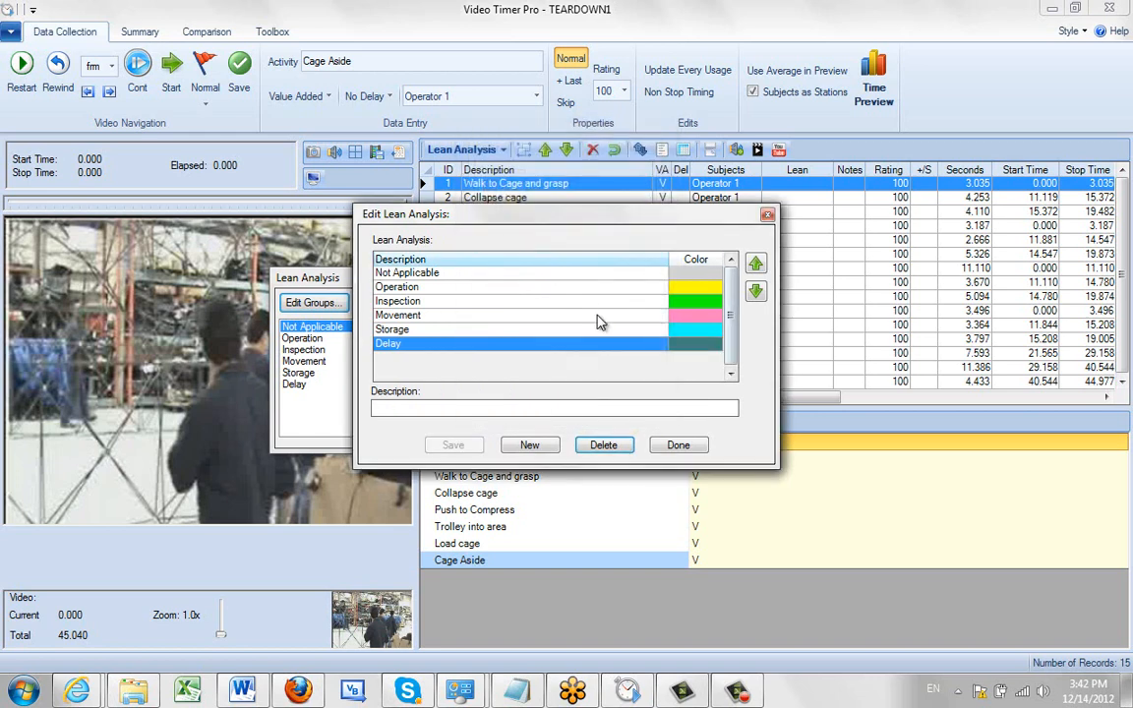
left_click(677, 445)
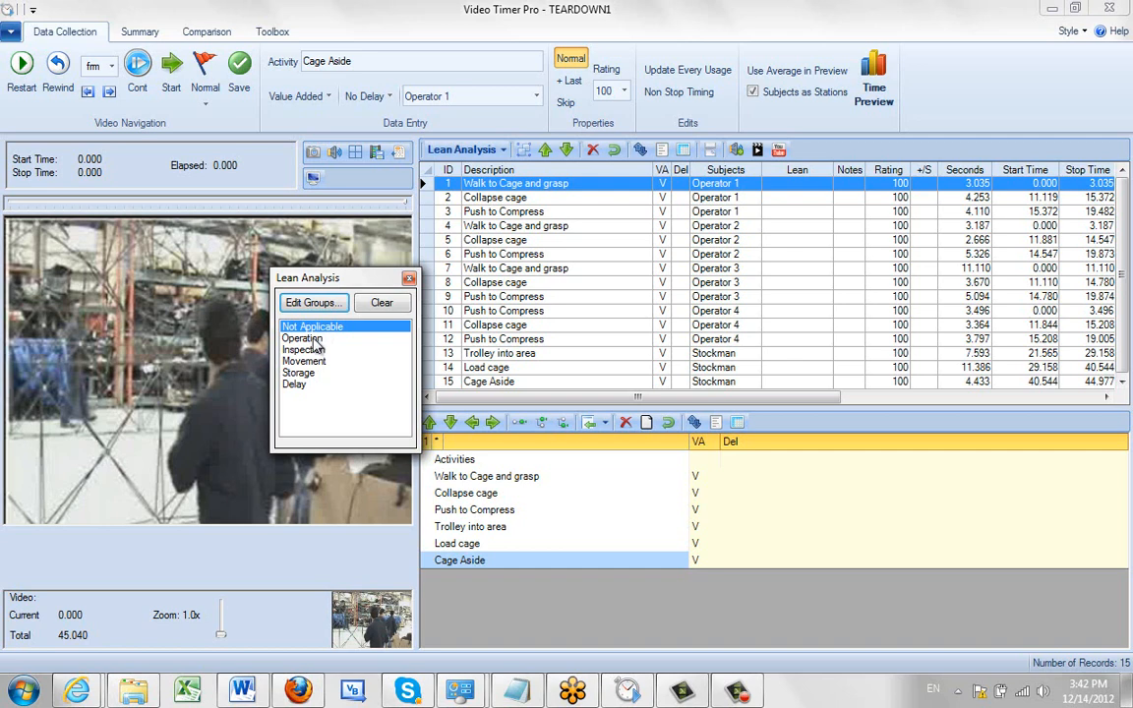
- Assign the first elements their lean categories, starting with Operation, and dismiss the picker
left_click(303, 339)
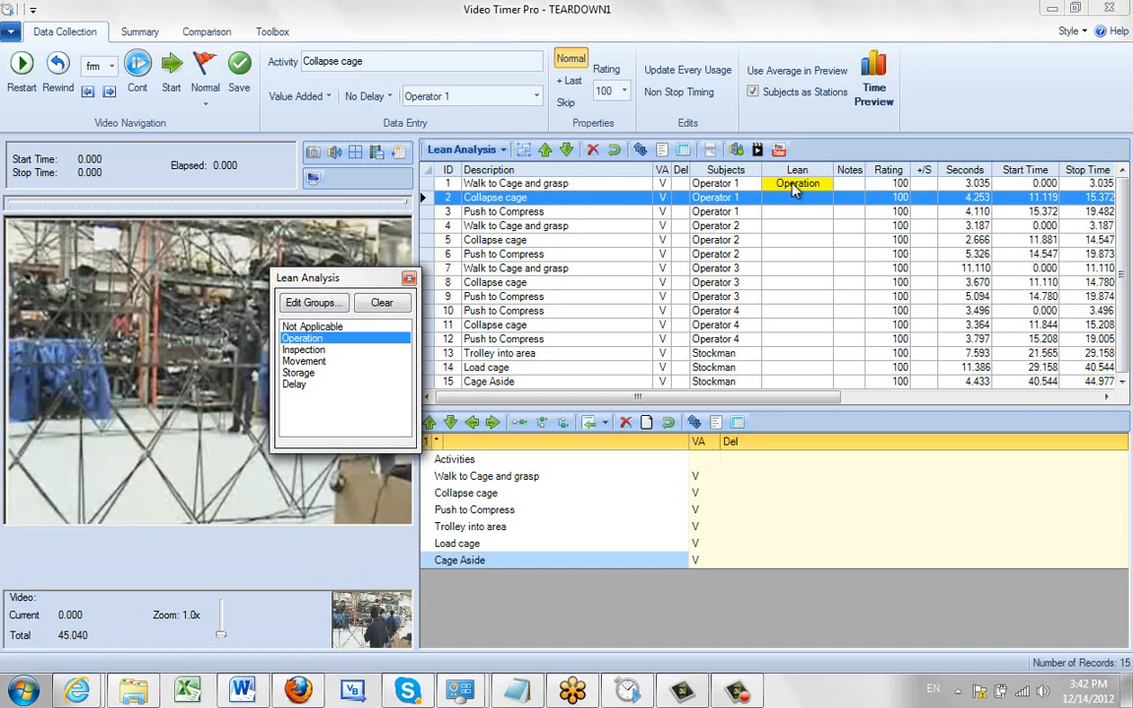
left_click(303, 350)
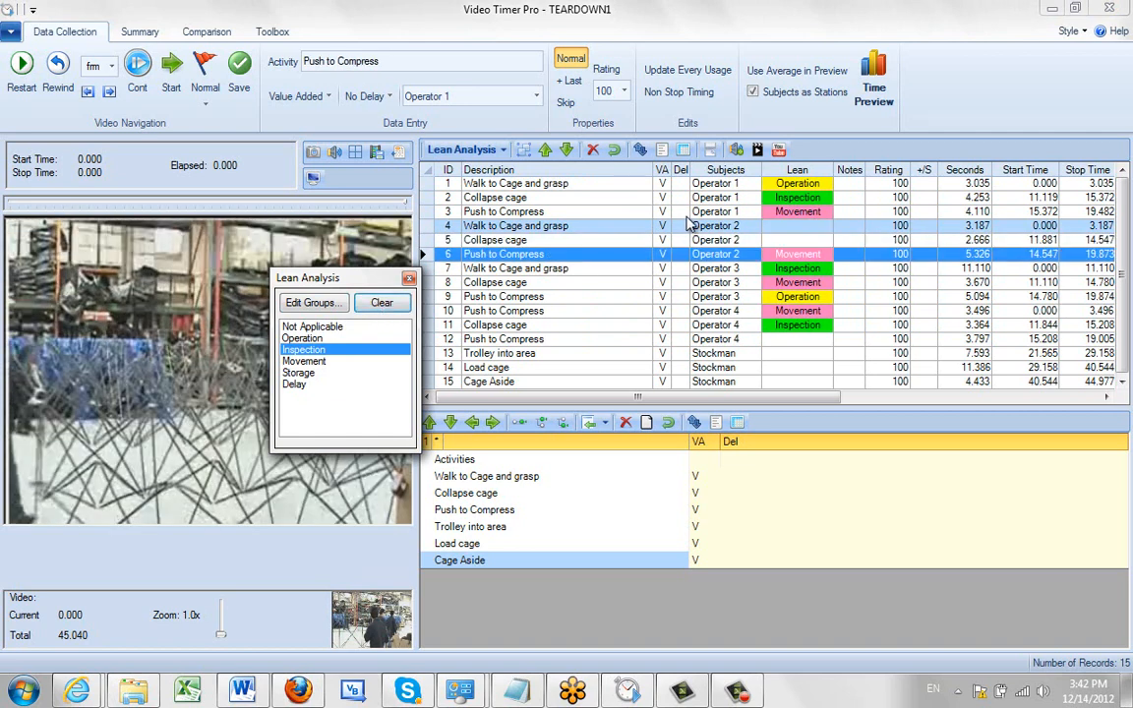
mouse_move(677, 229)
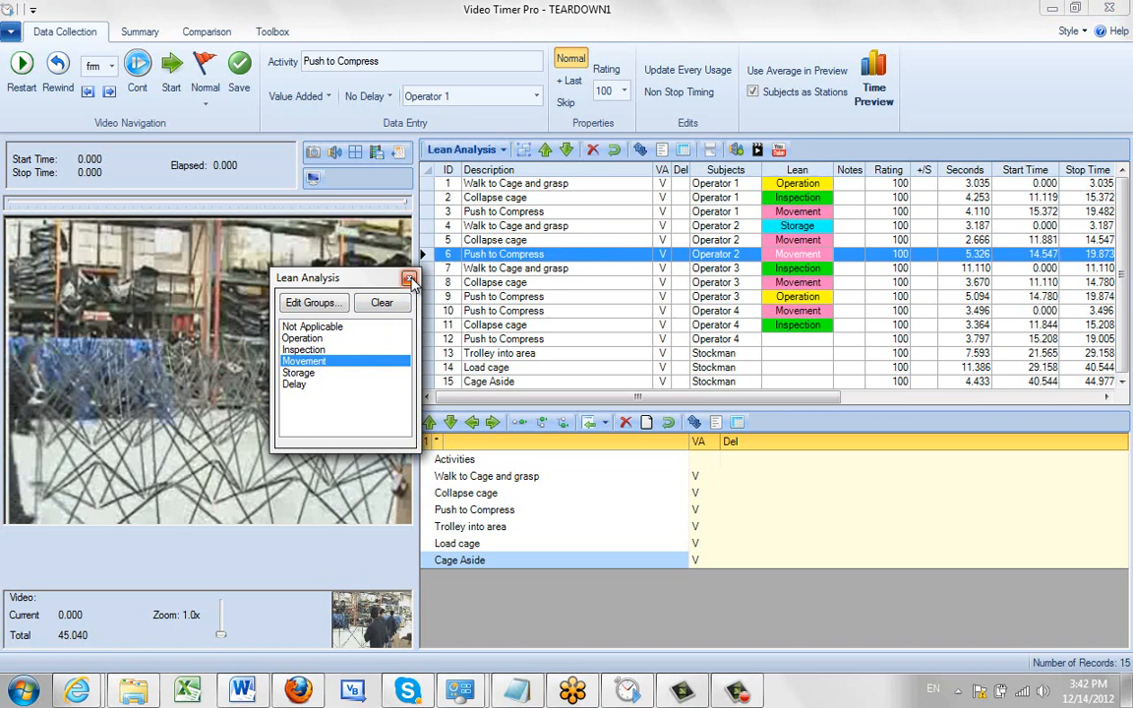
mouse_move(409, 279)
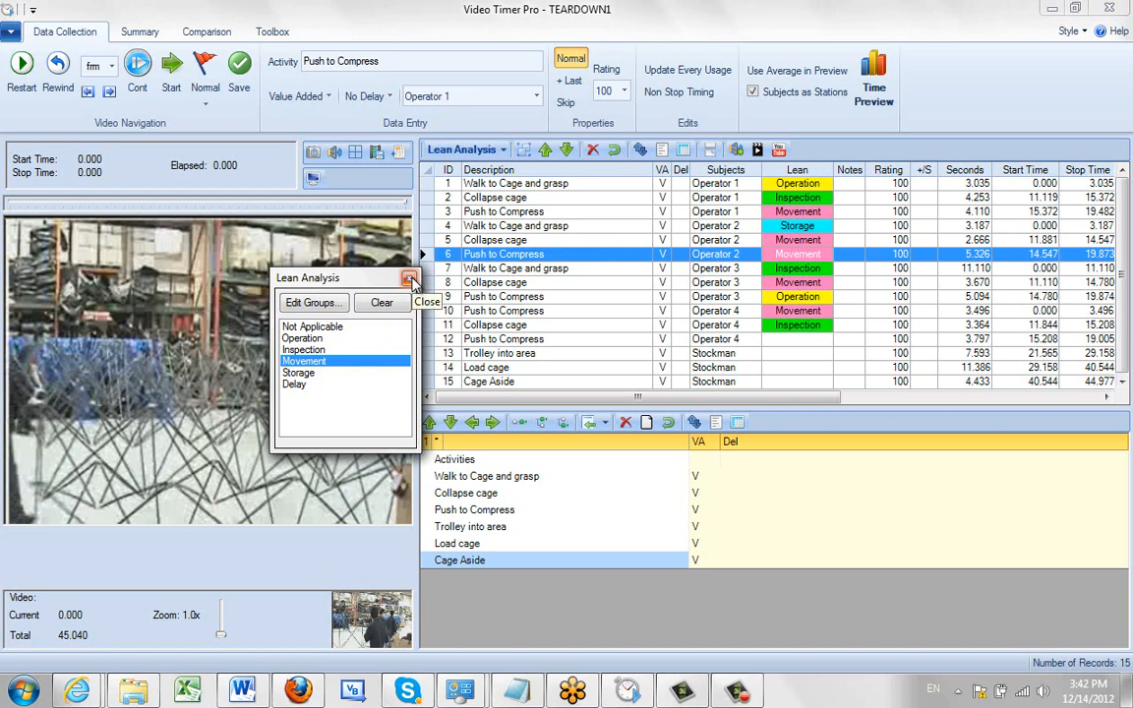
left_click(409, 279)
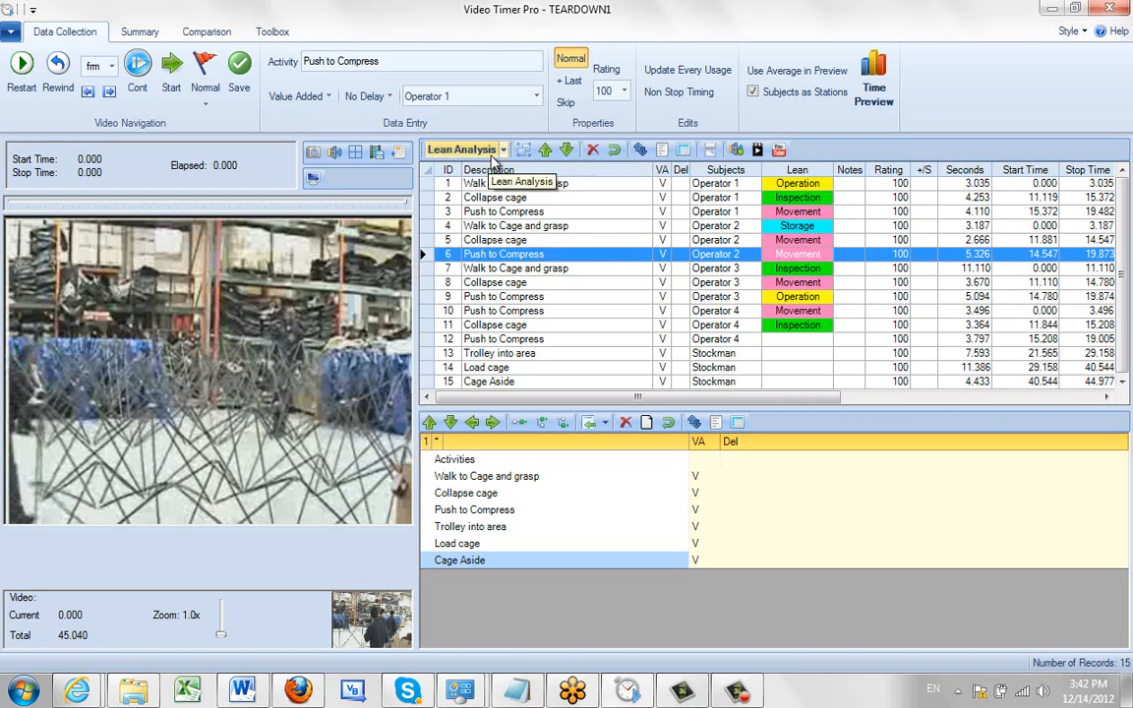
mouse_move(806, 352)
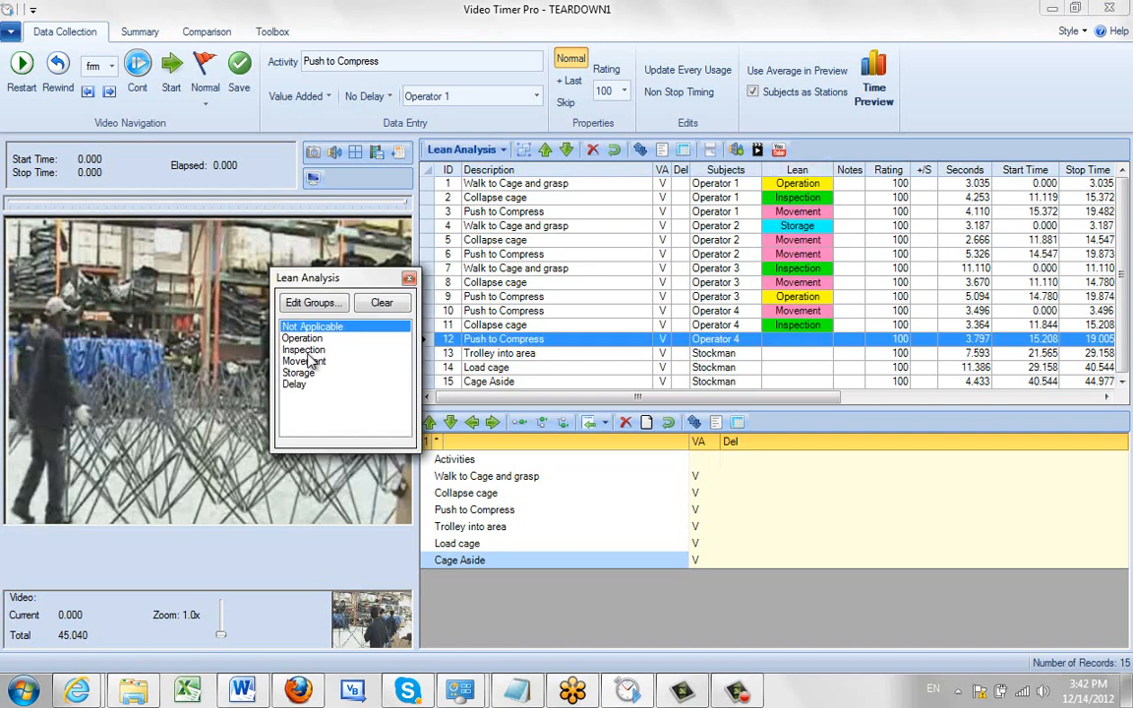
mouse_move(333, 352)
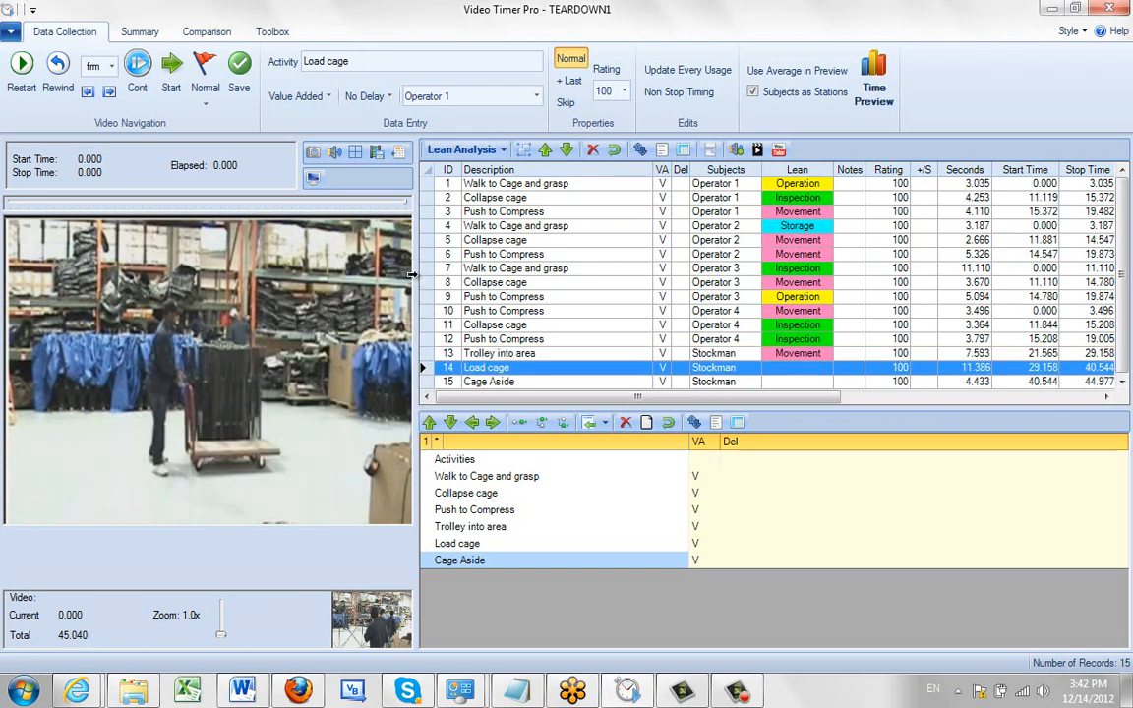
mouse_move(798, 258)
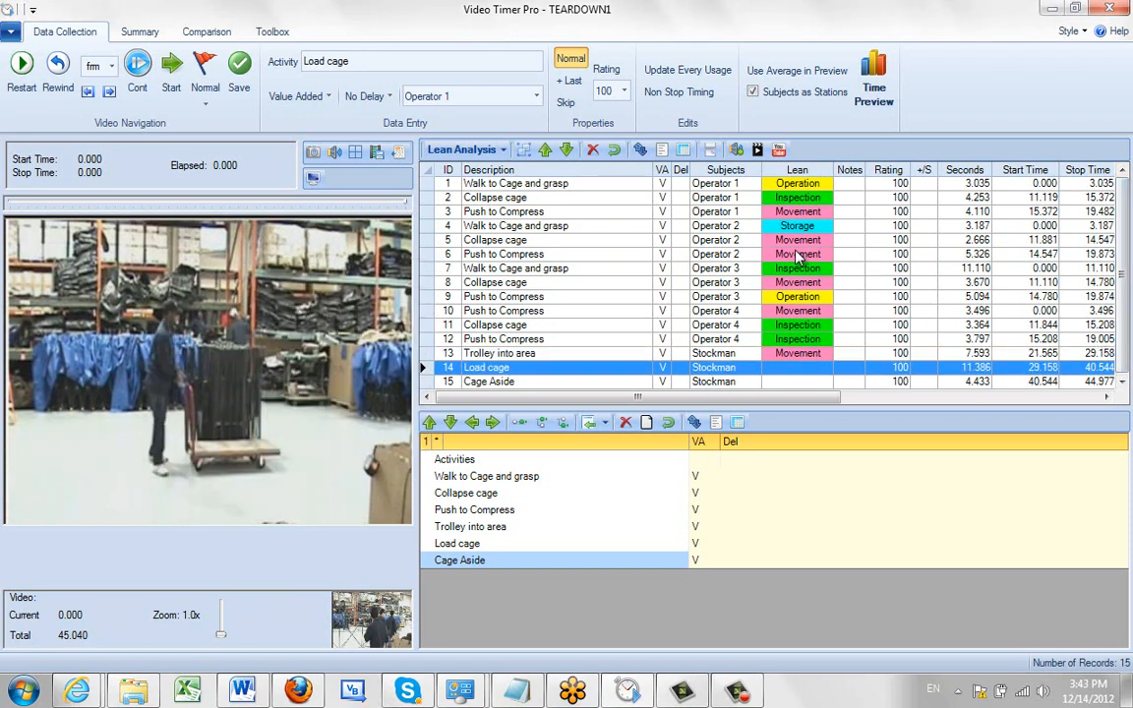
- Classify the remaining elements, Trolley into area as Movement, and view the Lean summary charts
left_click(796, 240)
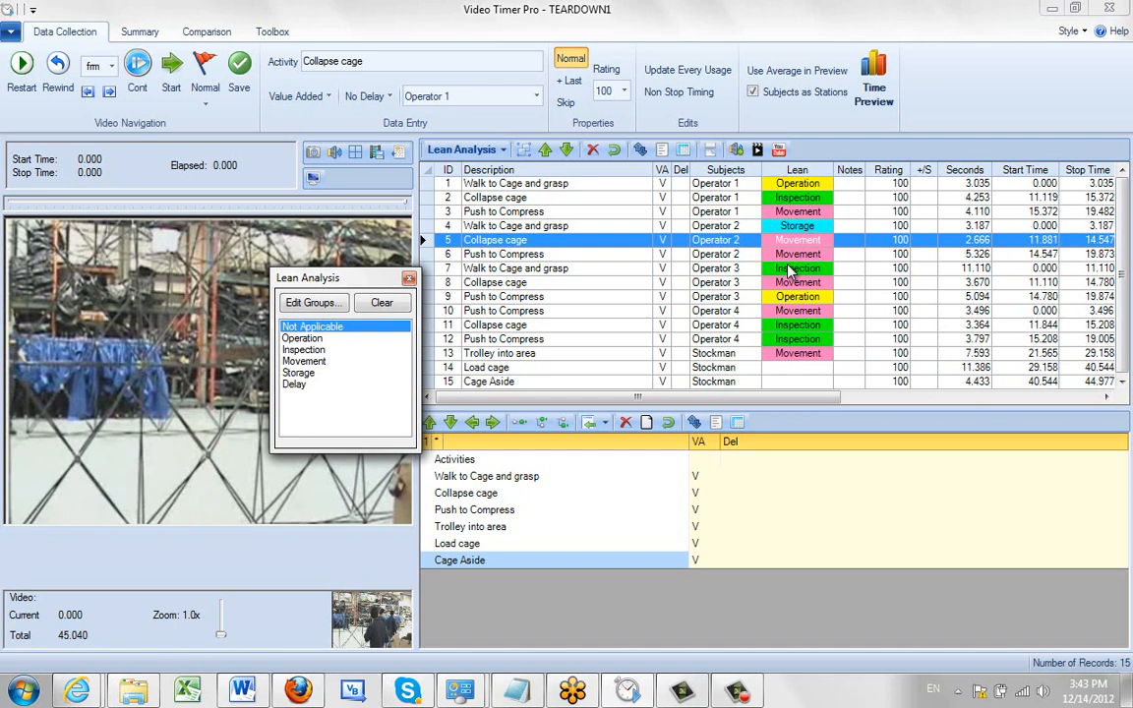
left_click(303, 362)
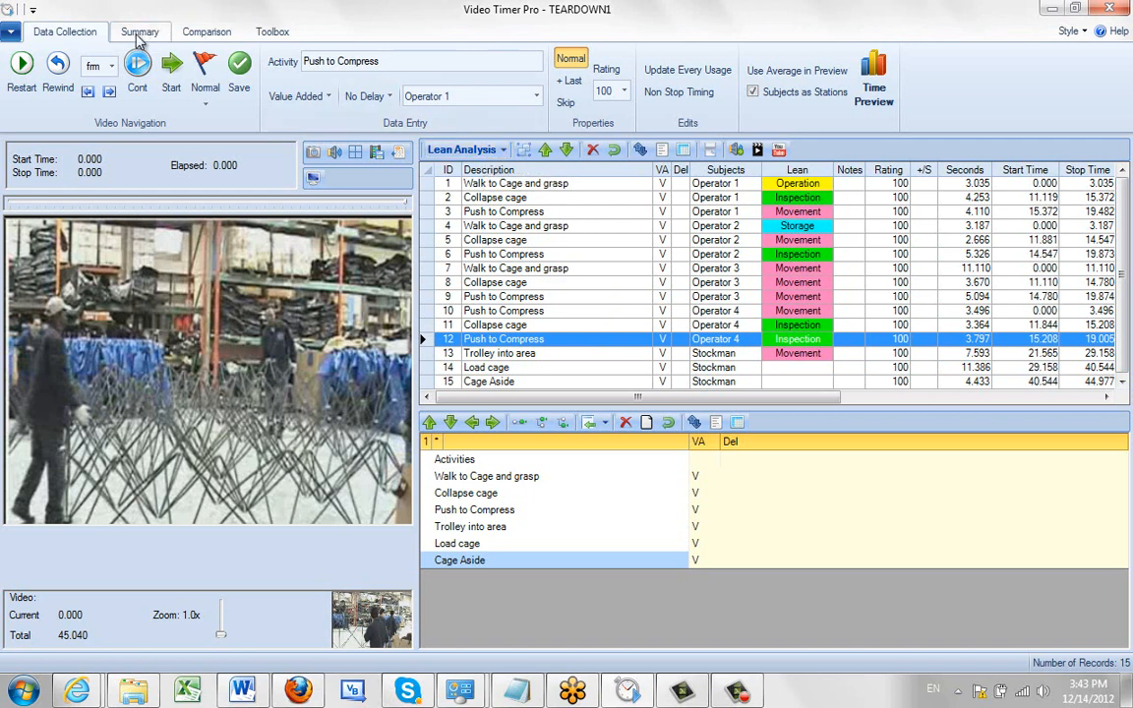
left_click(139, 32)
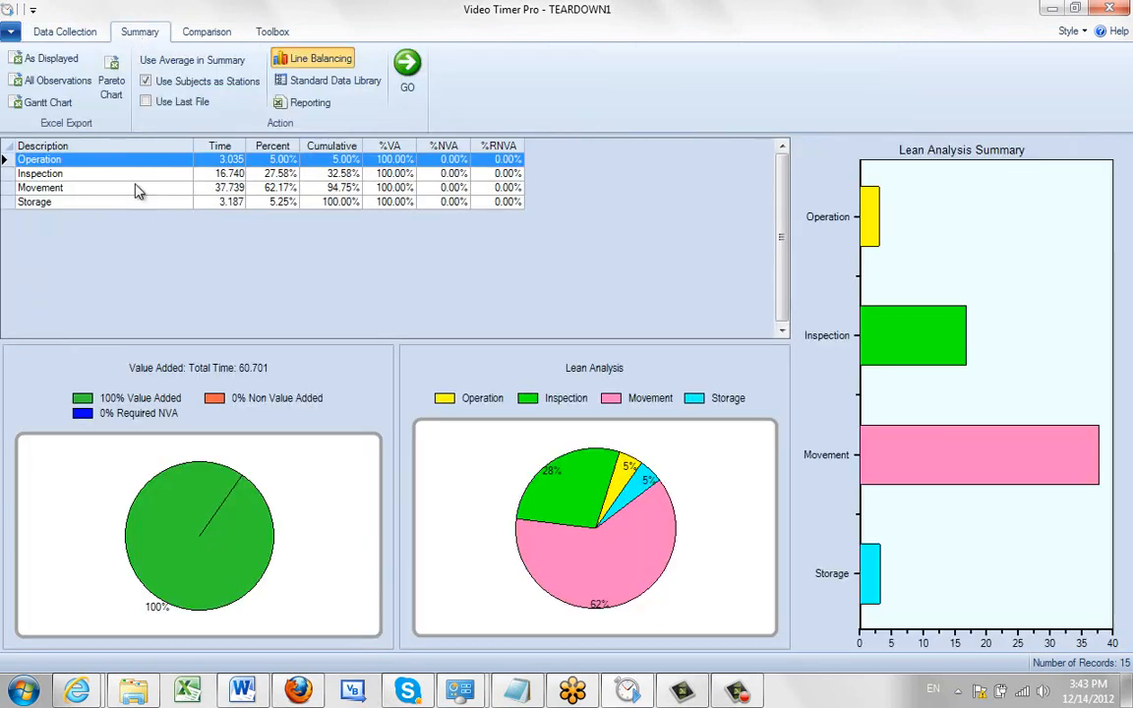
mouse_move(122, 165)
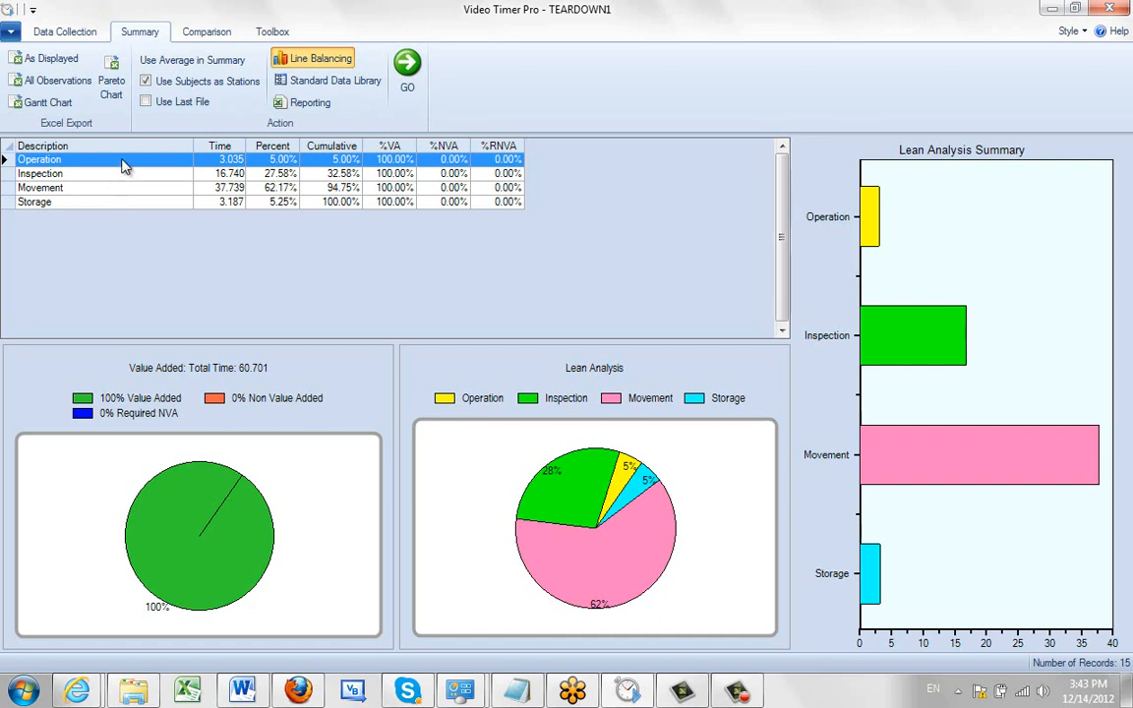
mouse_move(110, 193)
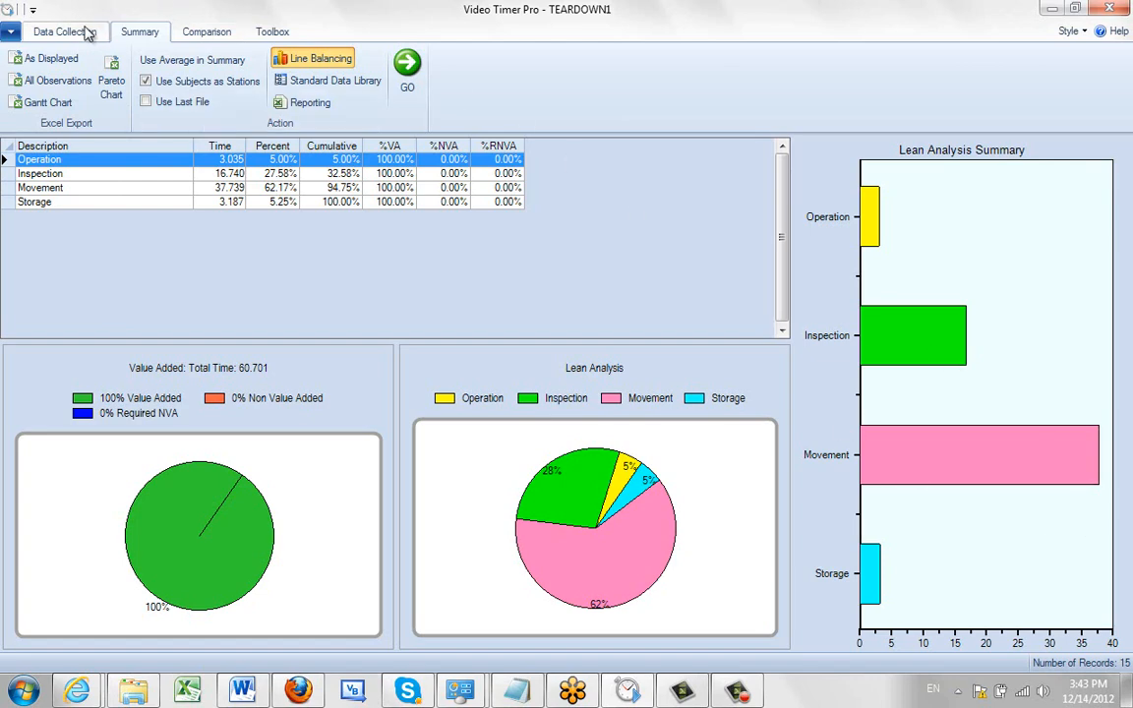
- Return to Data Collection and try the Kaizen and 5S classification modes
left_click(65, 31)
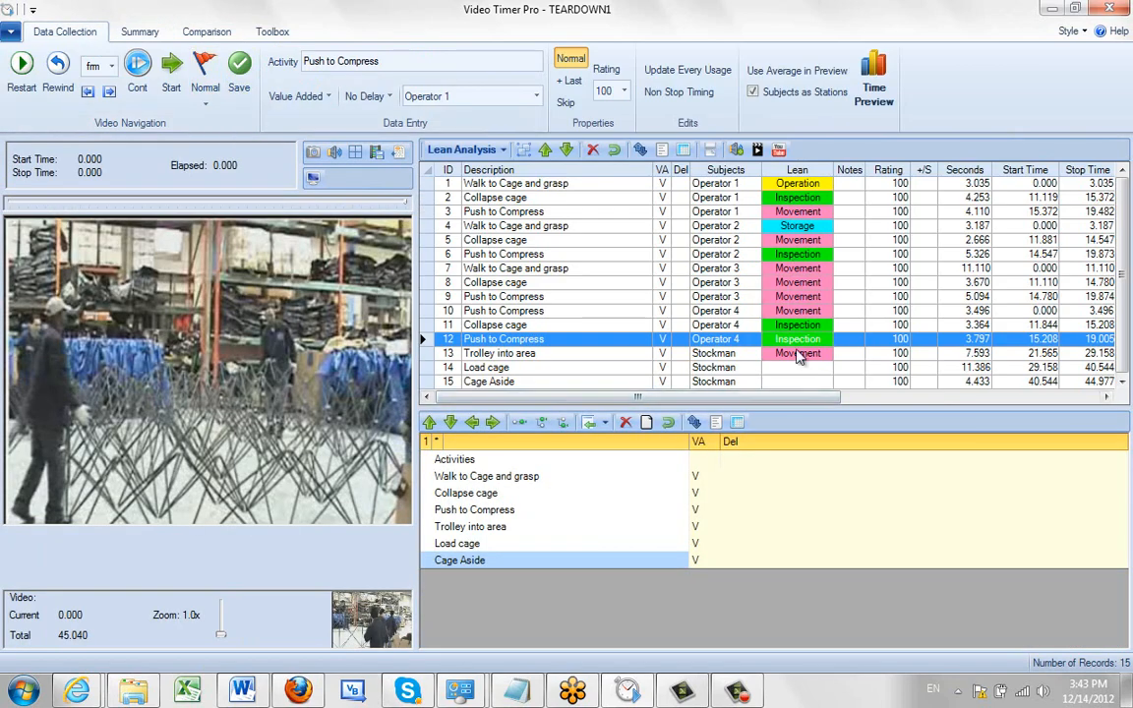
mouse_move(799, 284)
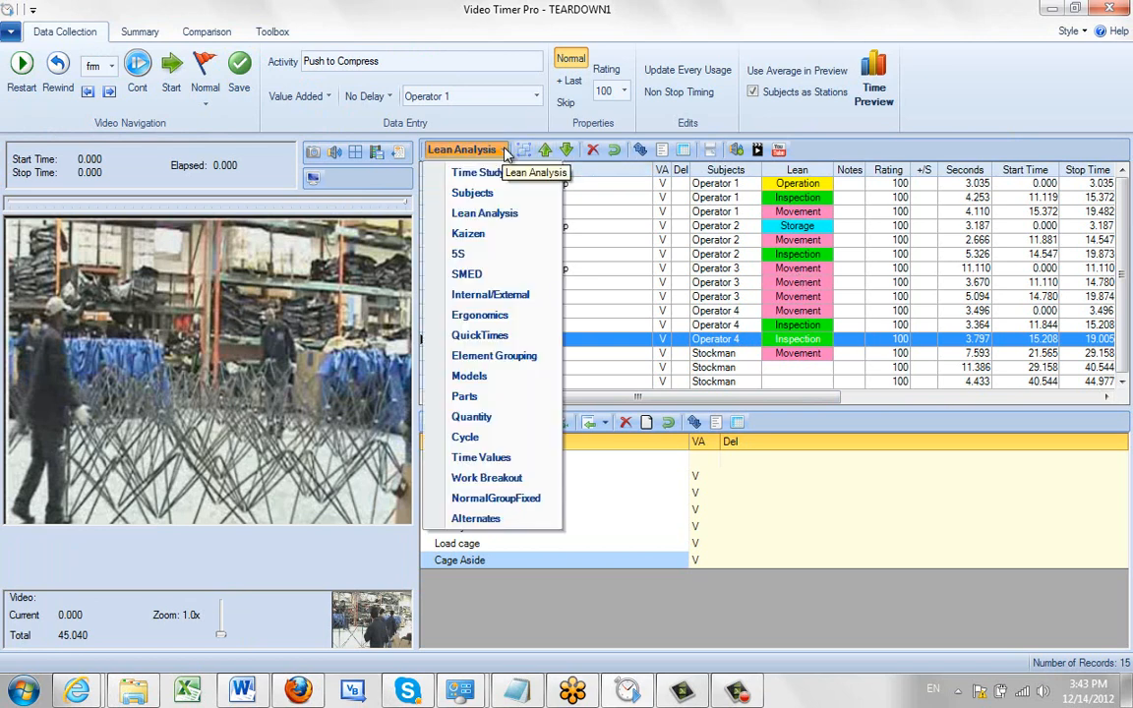
left_click(468, 232)
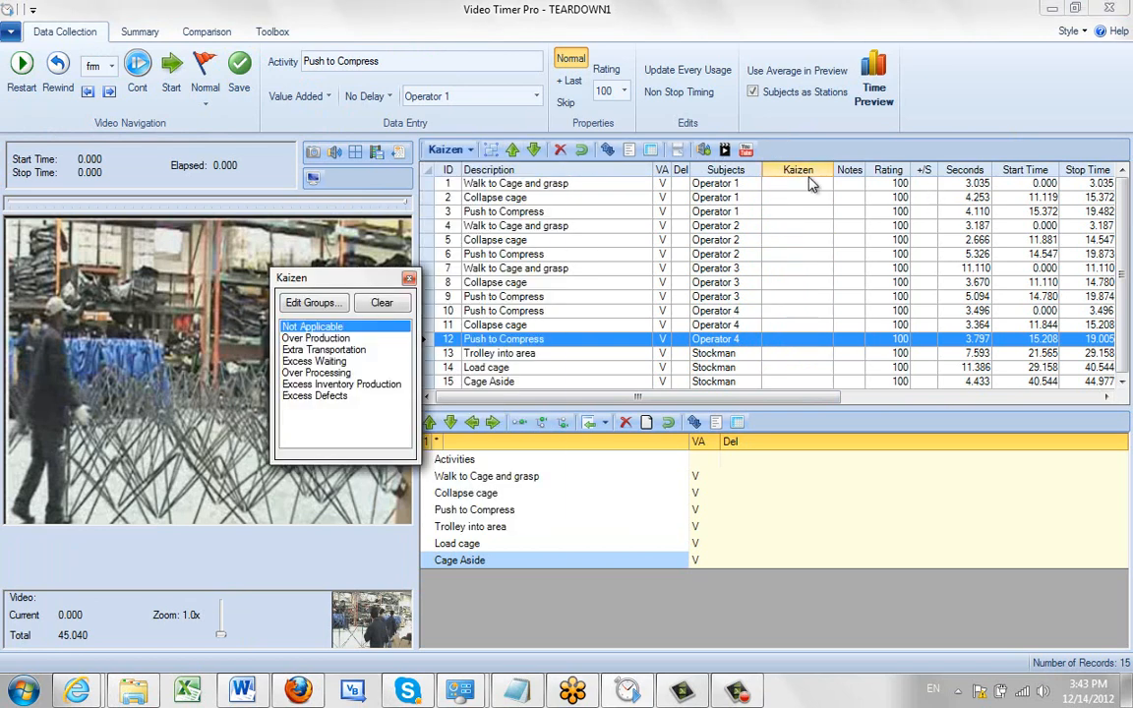
left_click(445, 149)
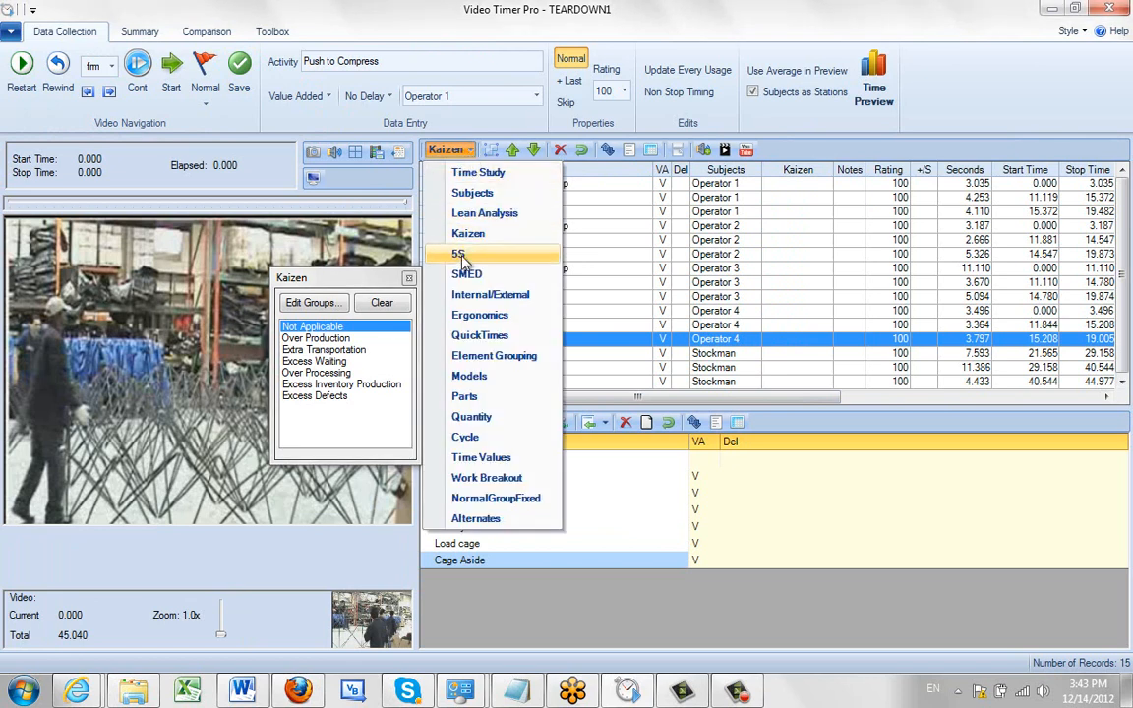
left_click(457, 254)
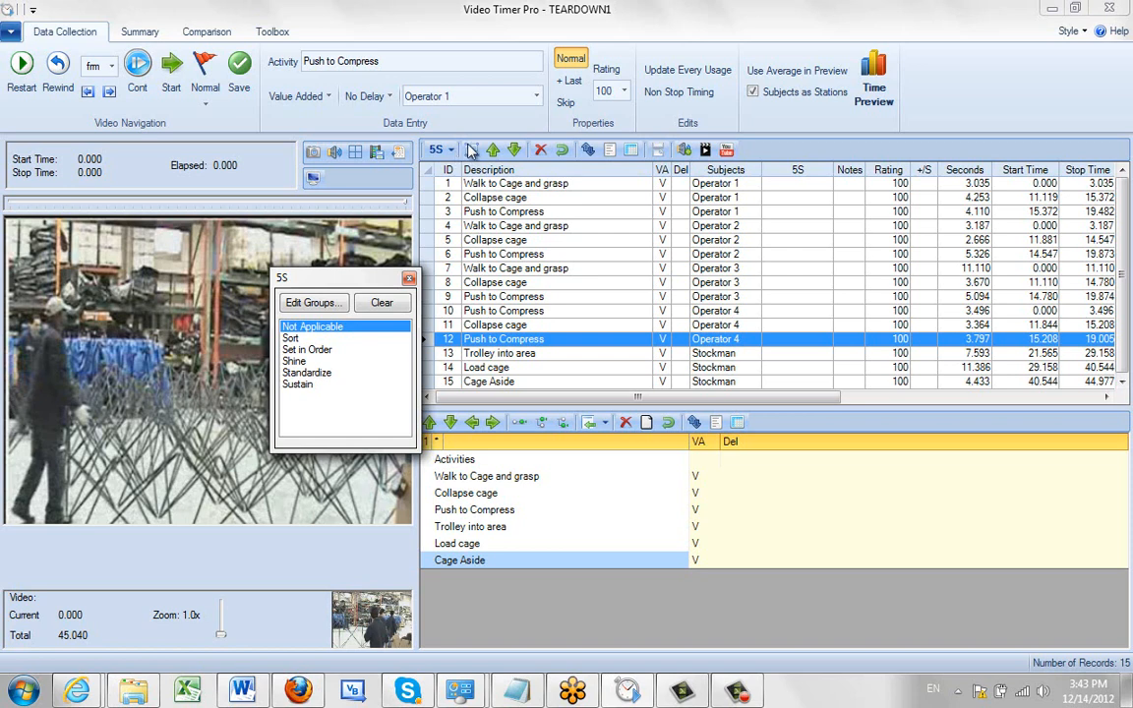
mouse_move(437, 173)
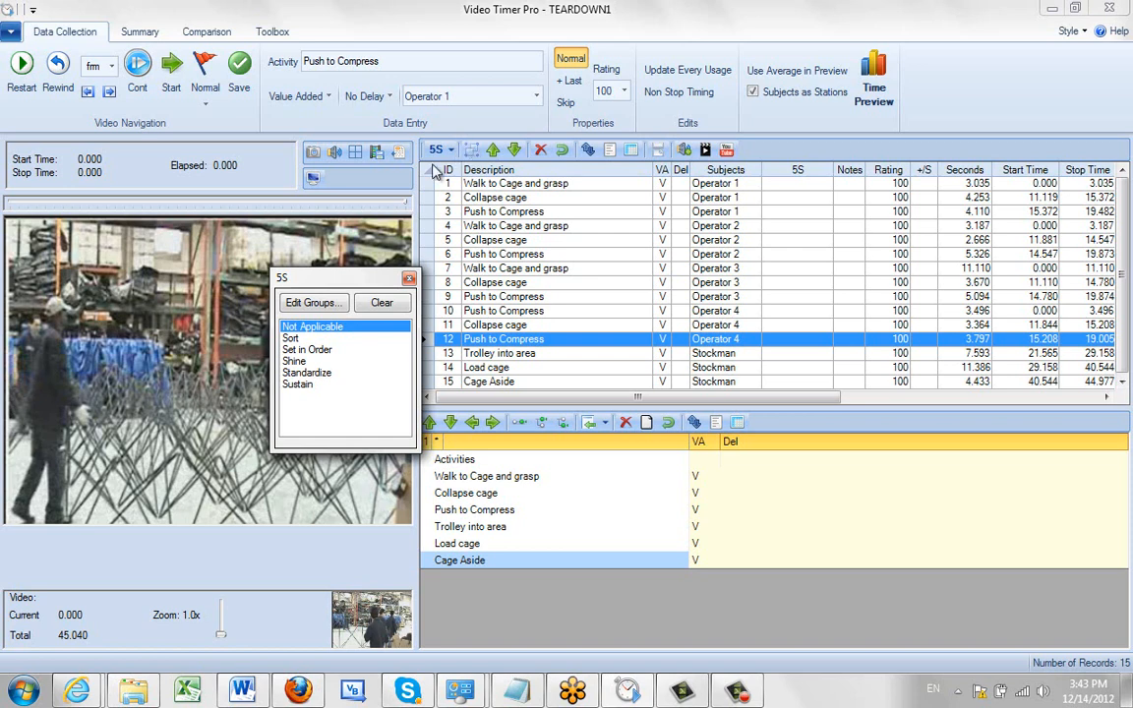
- Dismiss the 5S panel and switch the grid back to Time Study mode
left_click(437, 150)
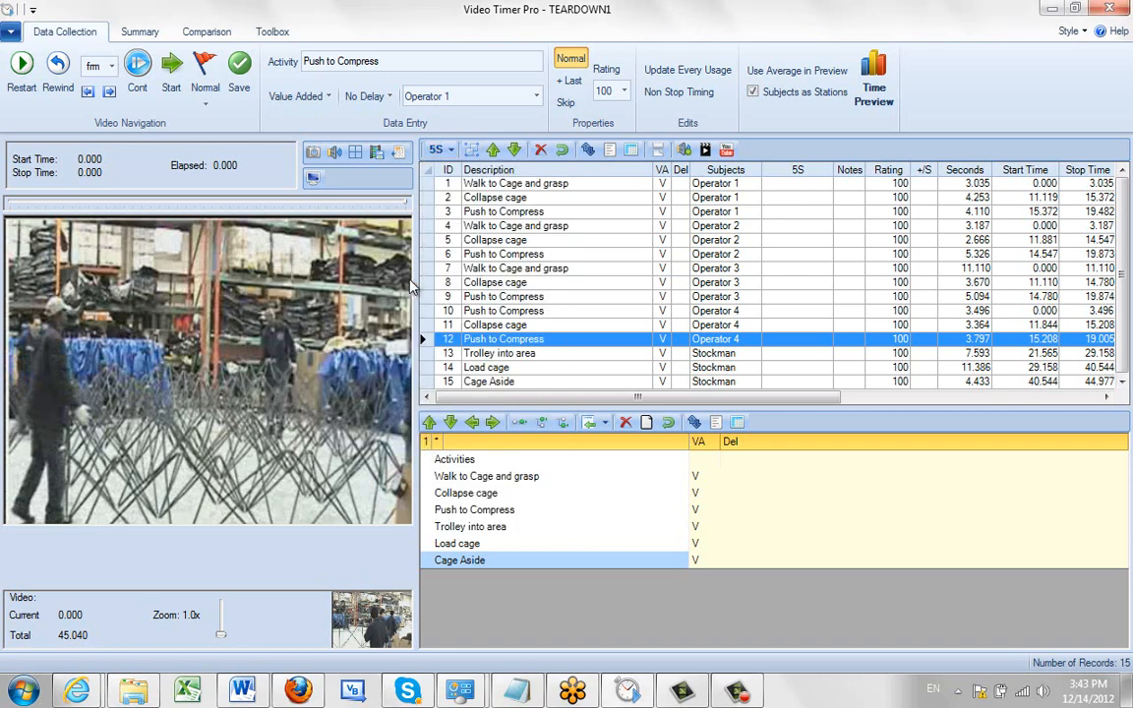
left_click(437, 150)
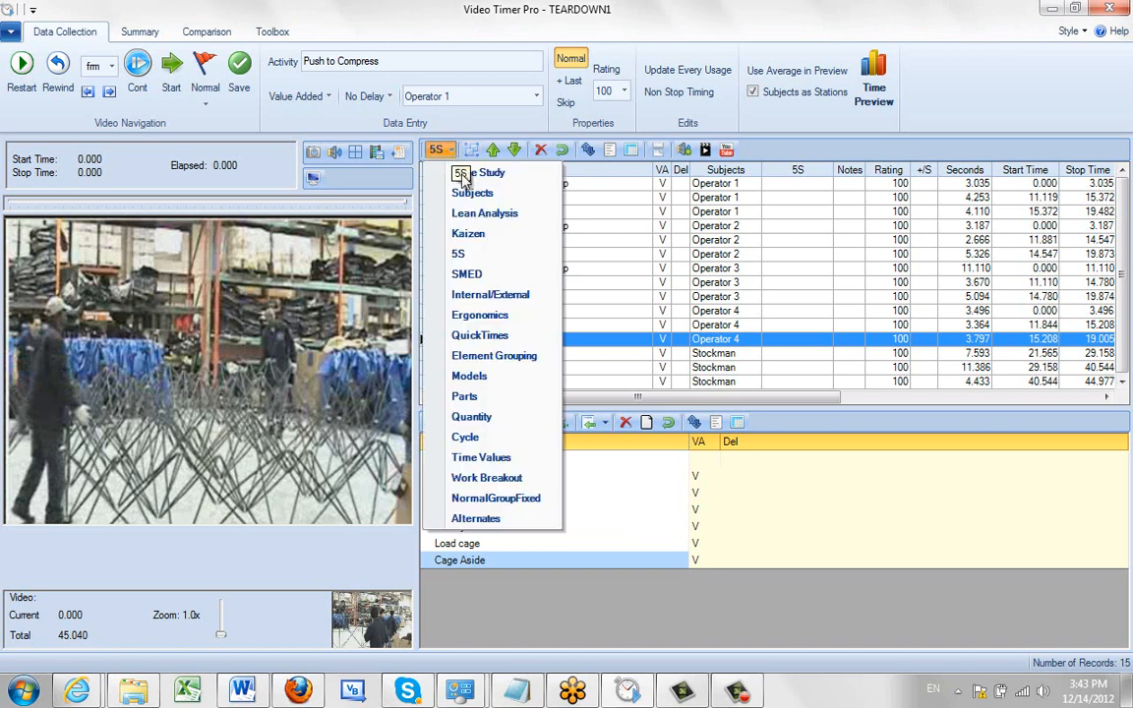
left_click(482, 173)
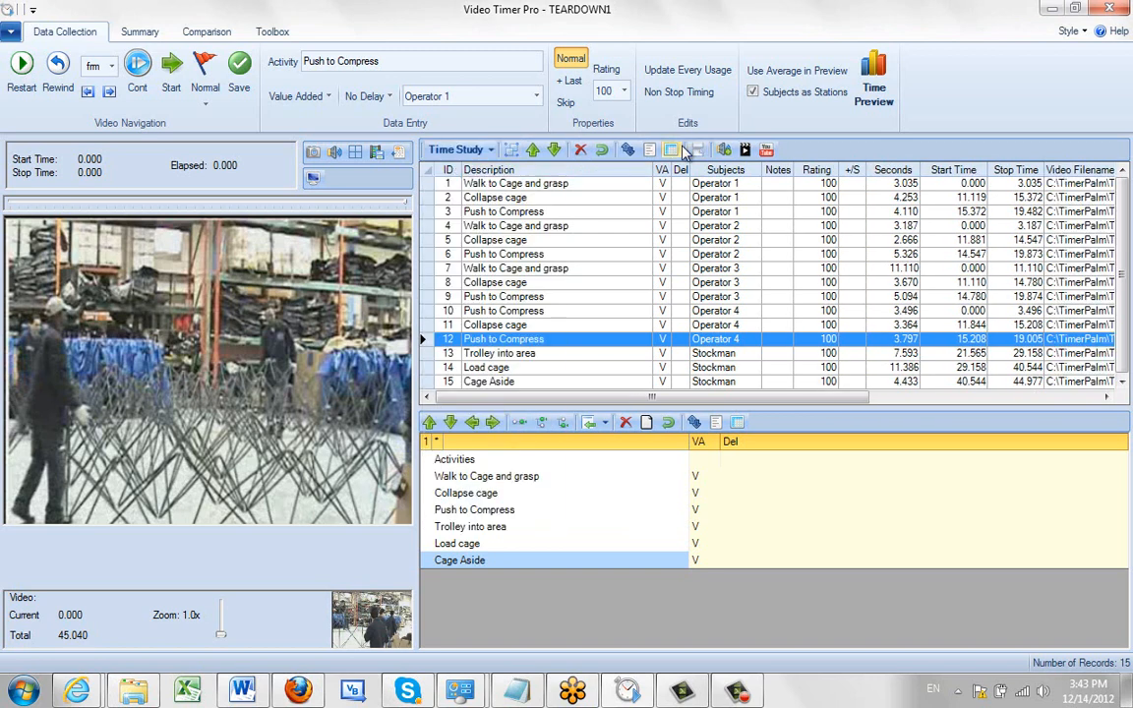